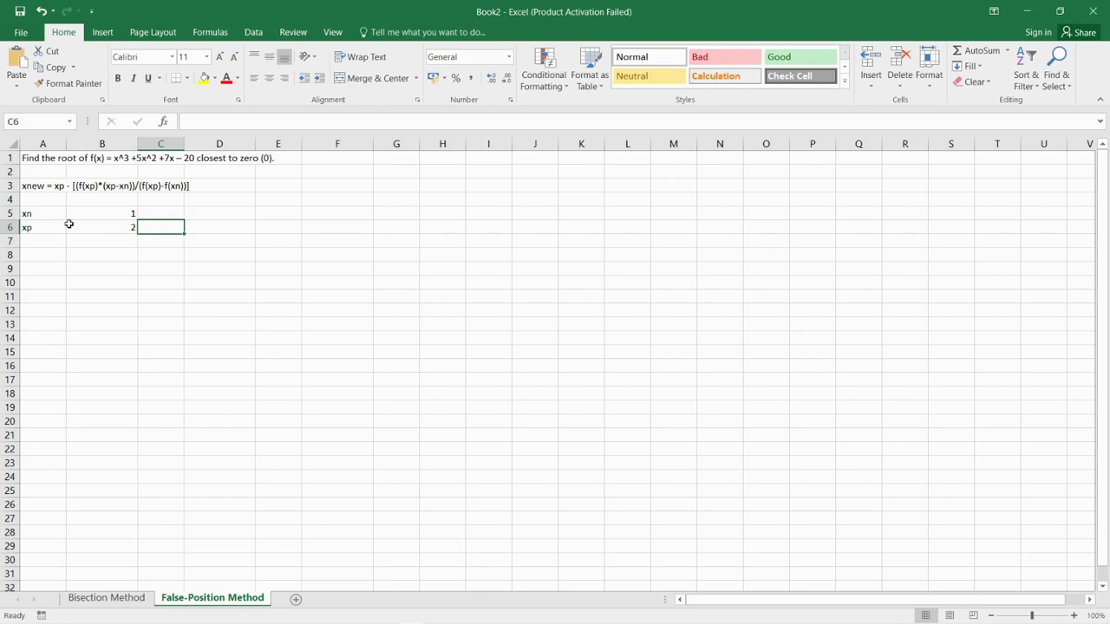
Step: Enter headers xn, fxn, xp, fxp, xnew, fxnew in row 8 with 1 as the first xn in A9
left_click(41, 186)
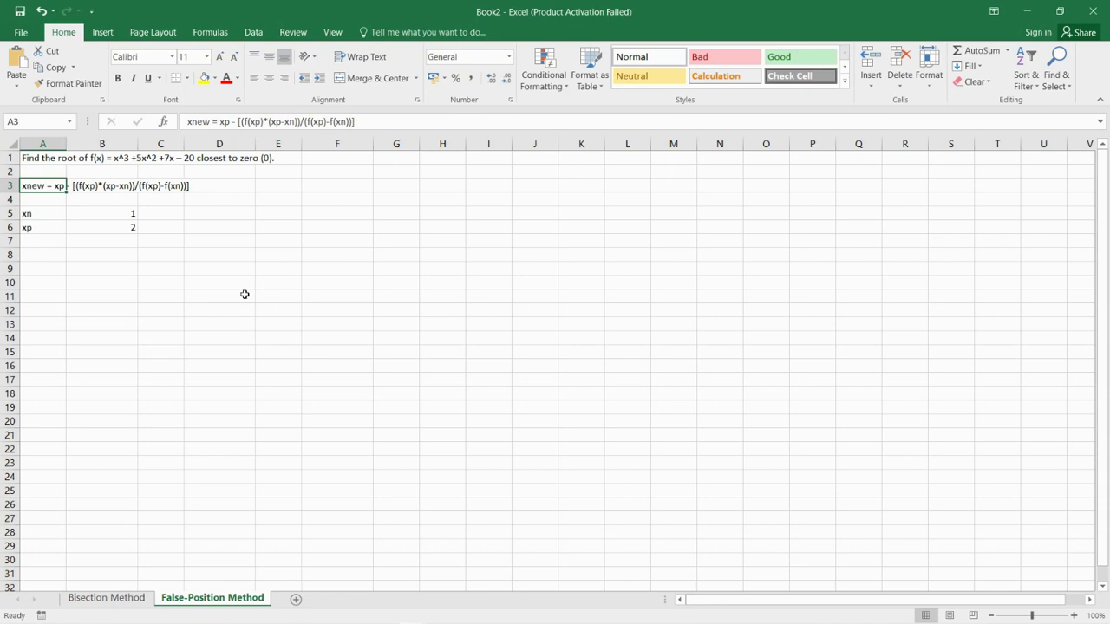
mouse_move(49, 258)
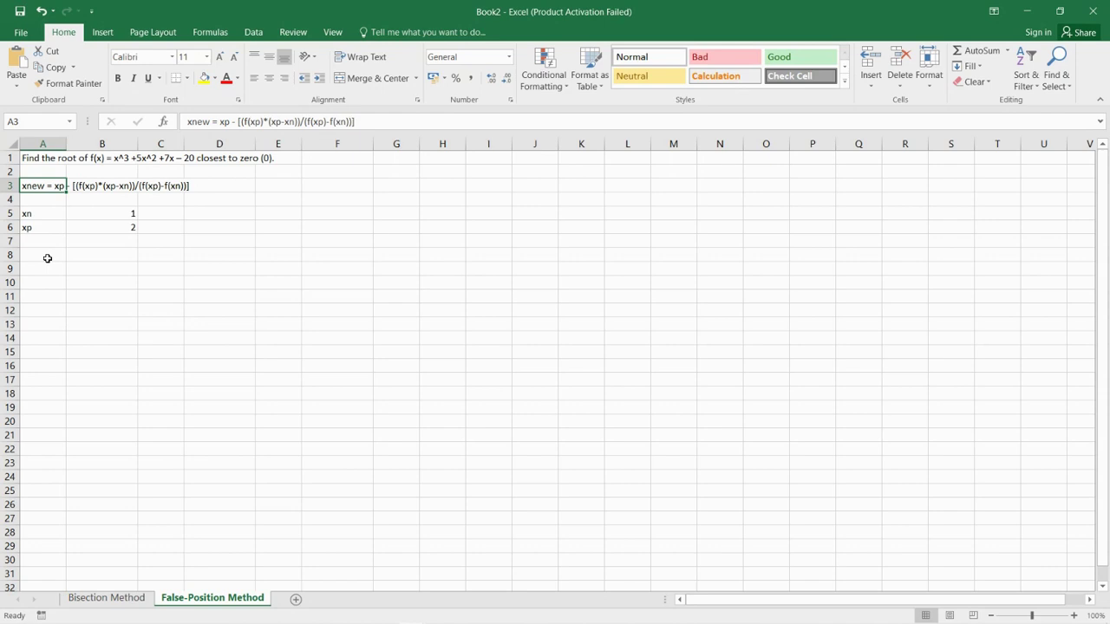
left_click(47, 255)
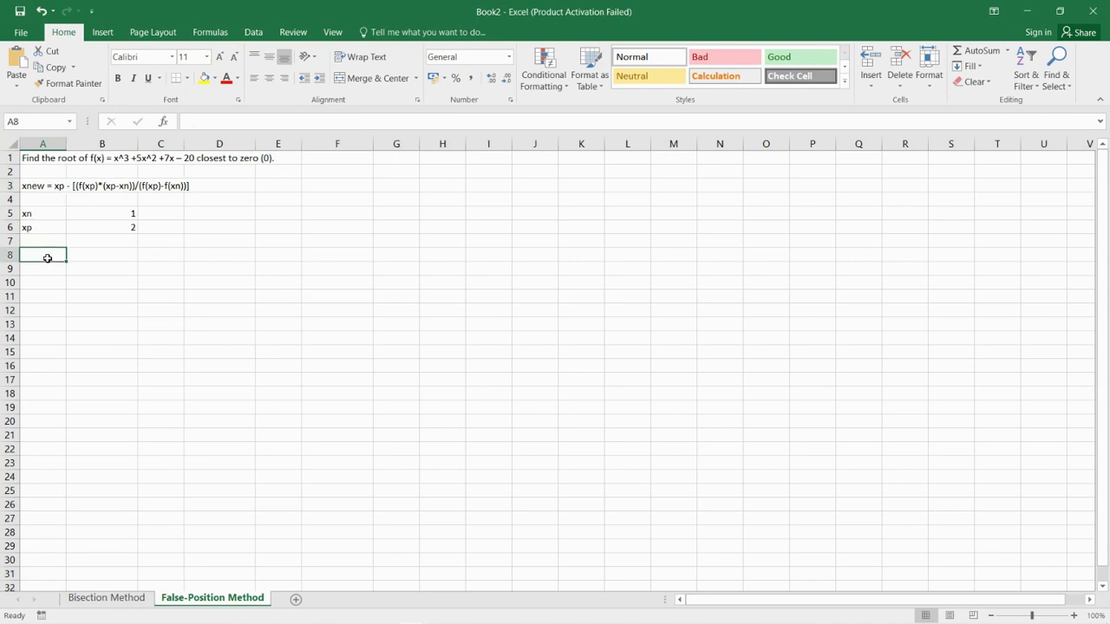
type("xn")
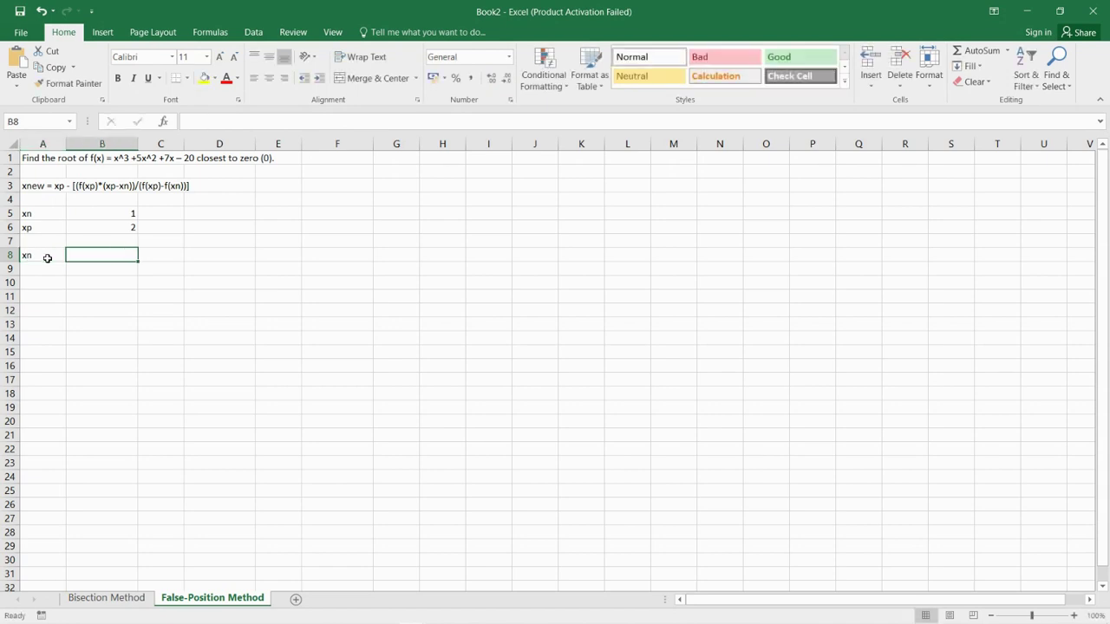
type("fxn")
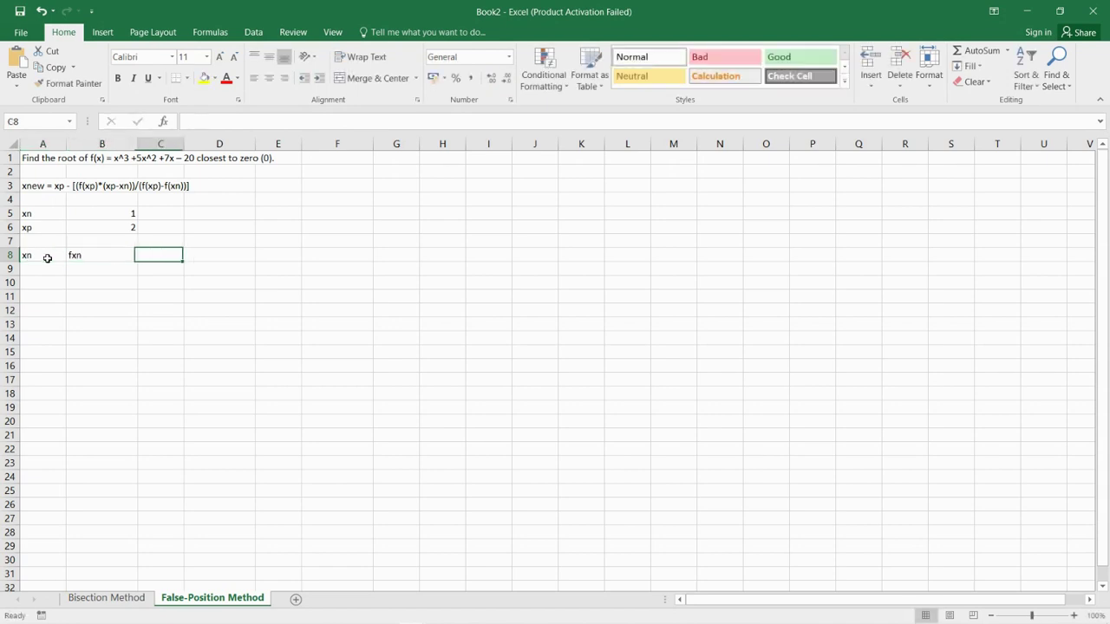
type("xp")
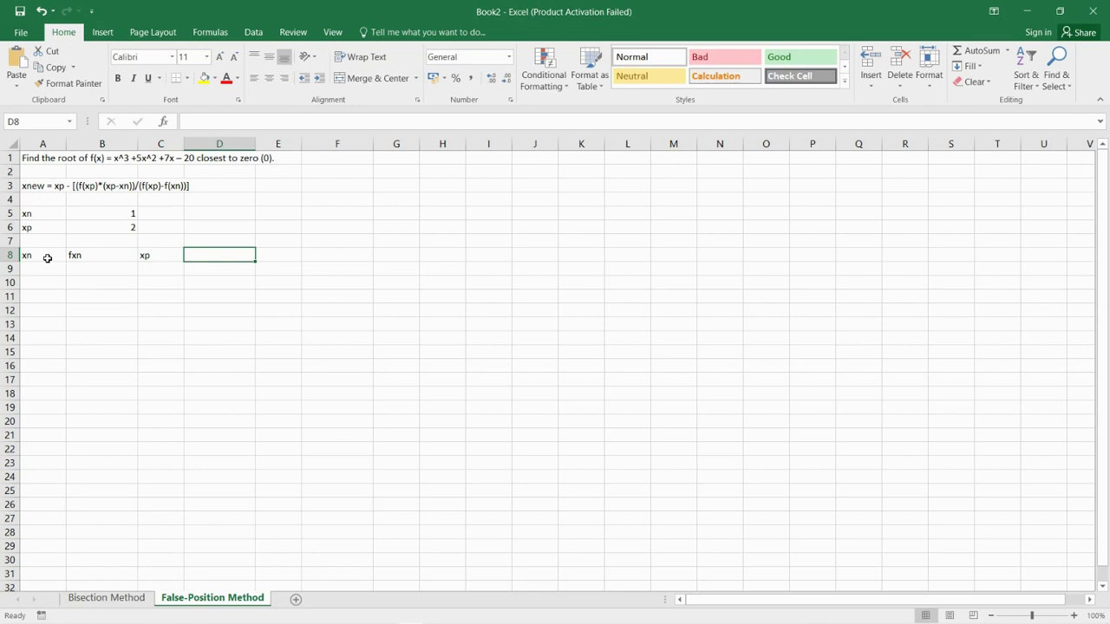
type("fxp")
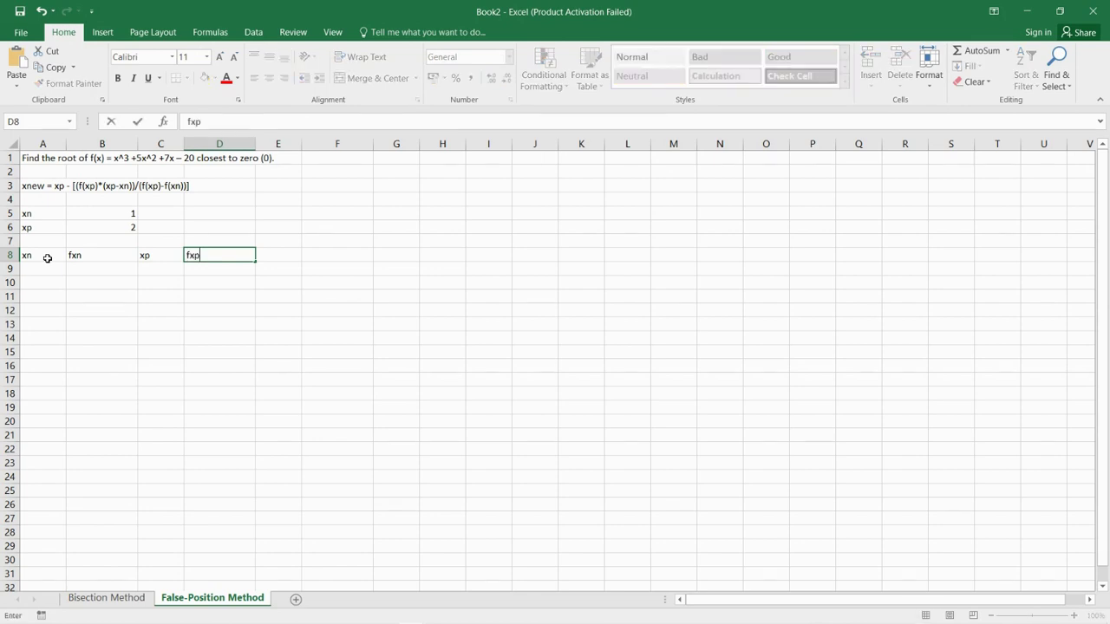
type("xnew")
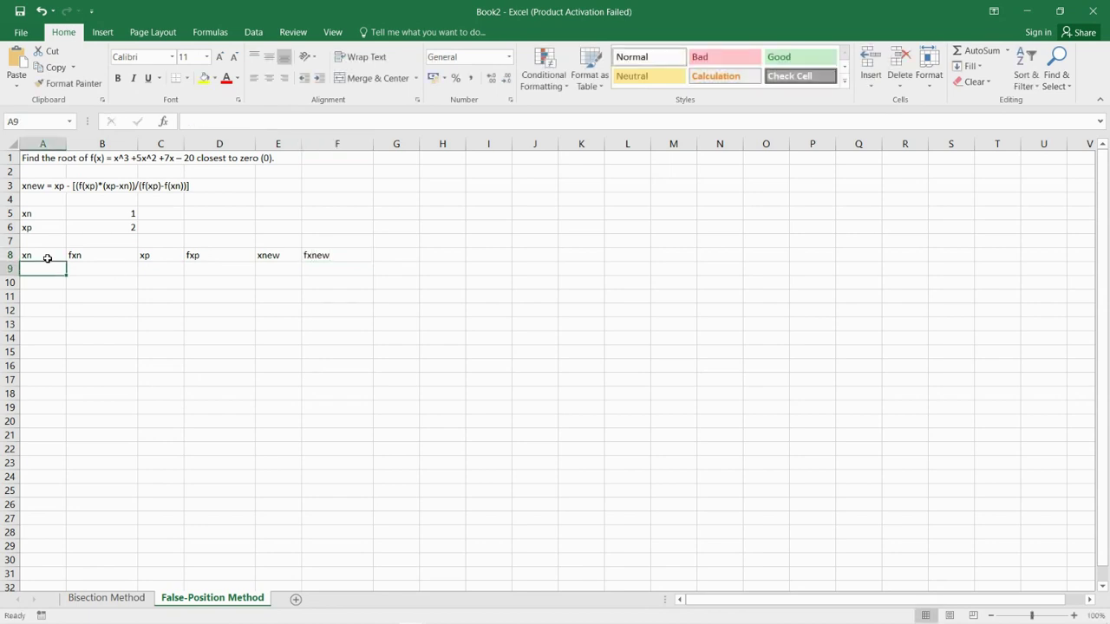
type("1")
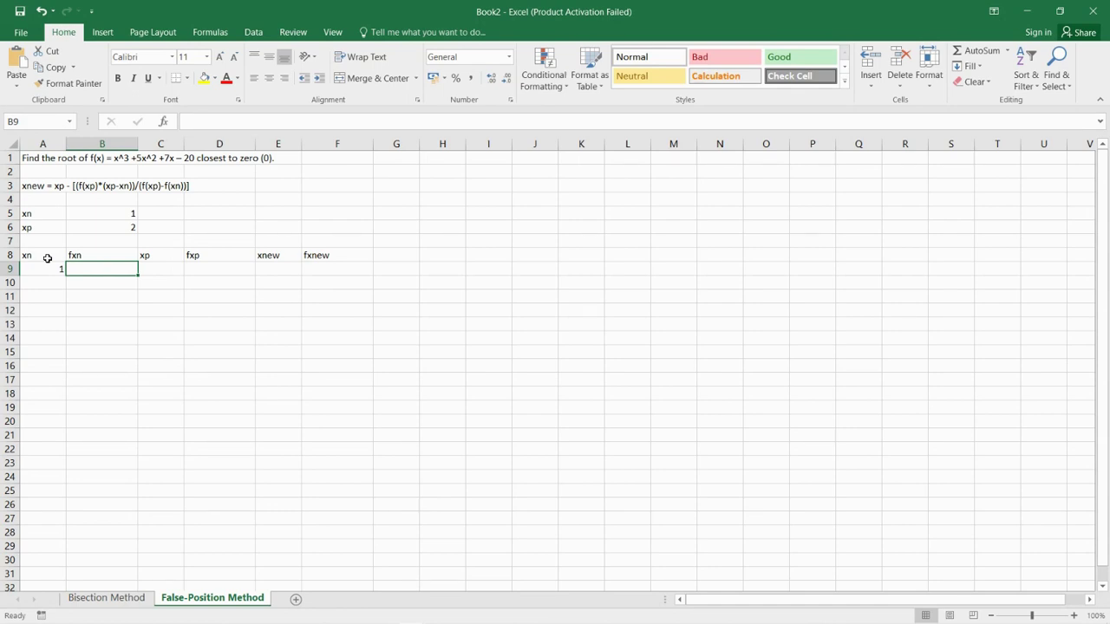
Step: Enter the cubic formula =A9^3+5*A9^2+7*A9-20 in B9, evaluating to -7
type("=A9")
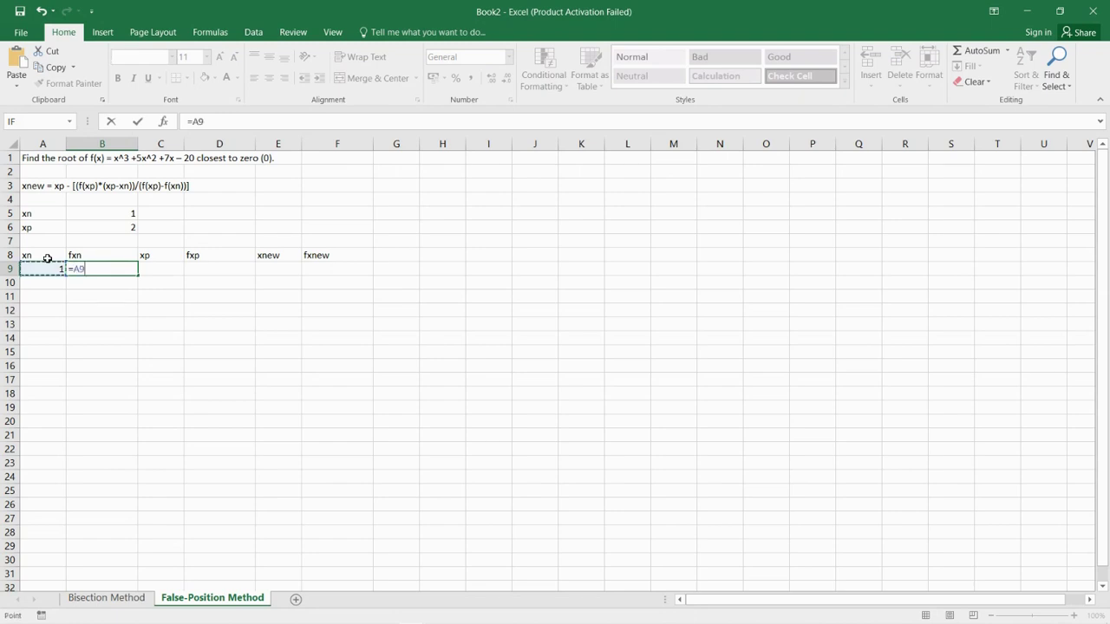
type("^3+5")
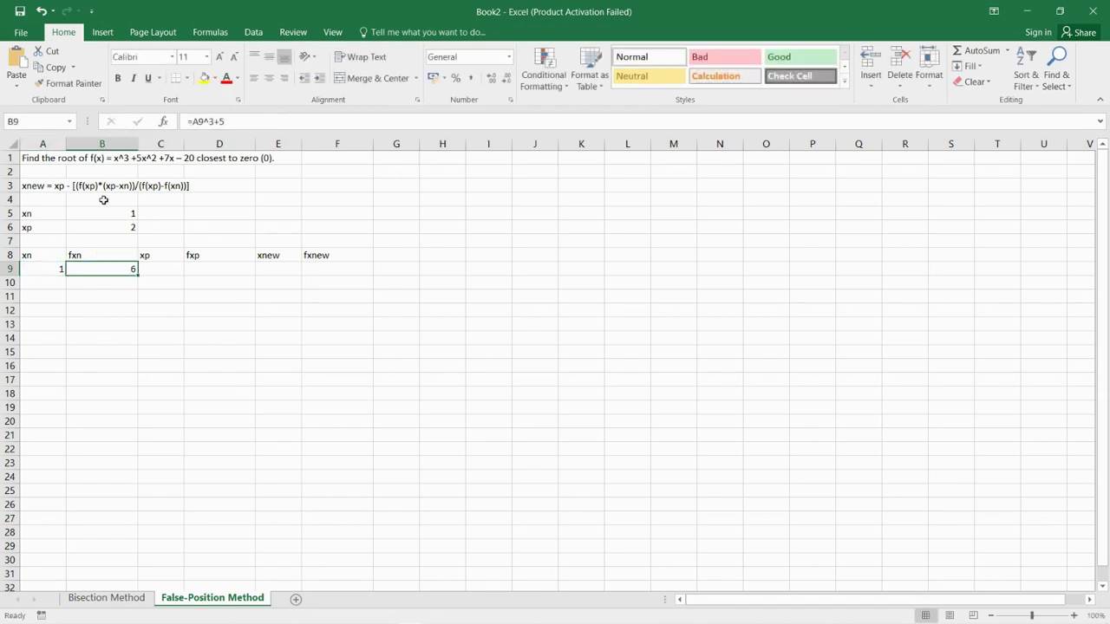
double_click(101, 268)
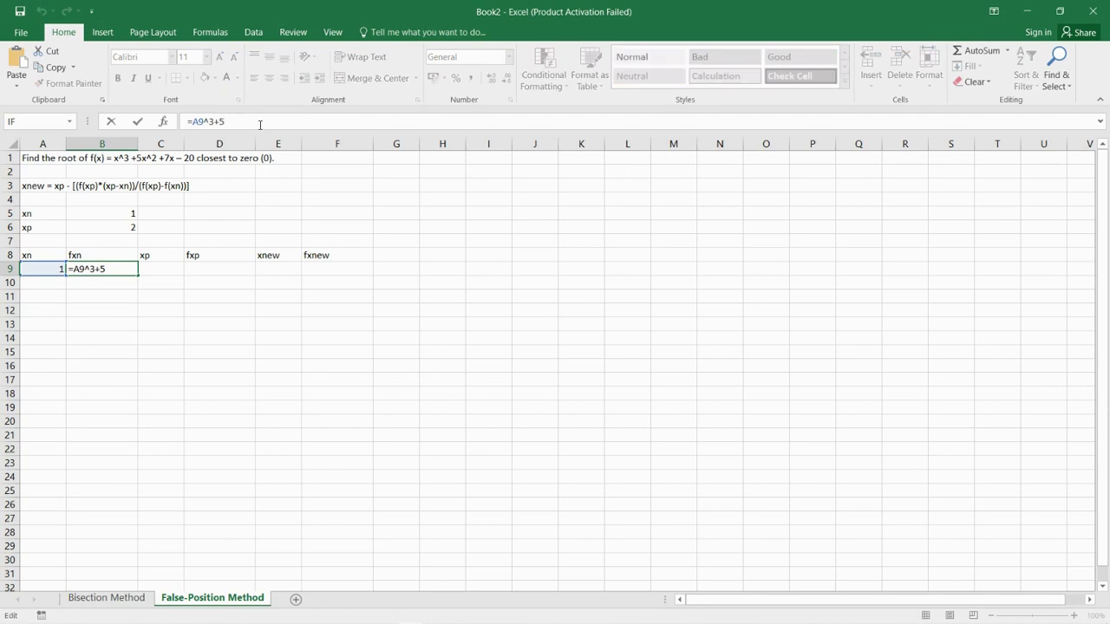
type("*")
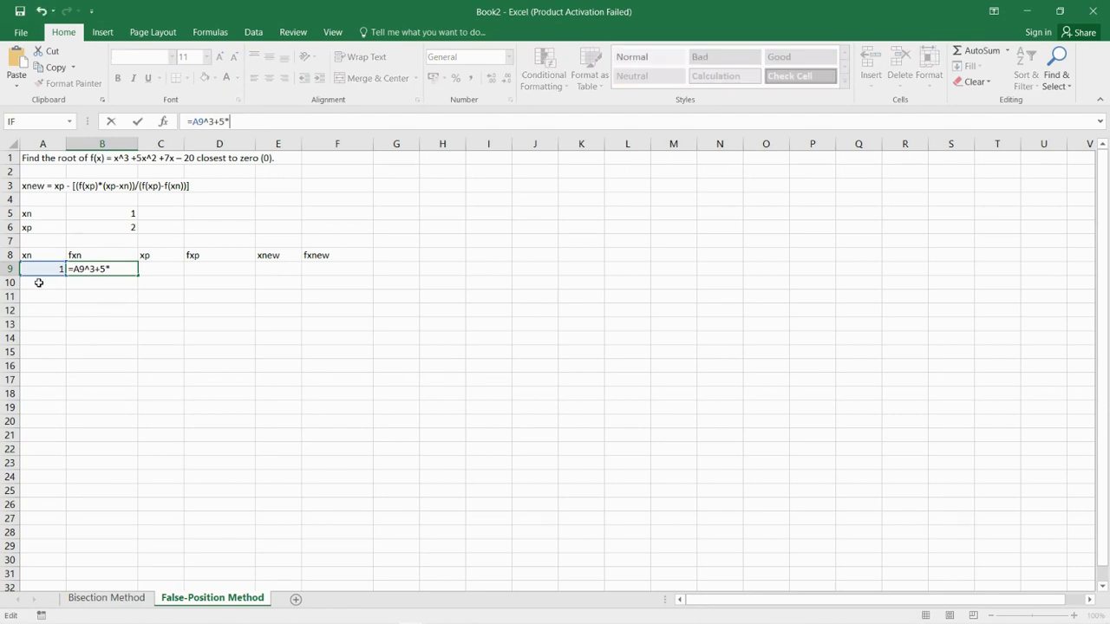
type("A9^")
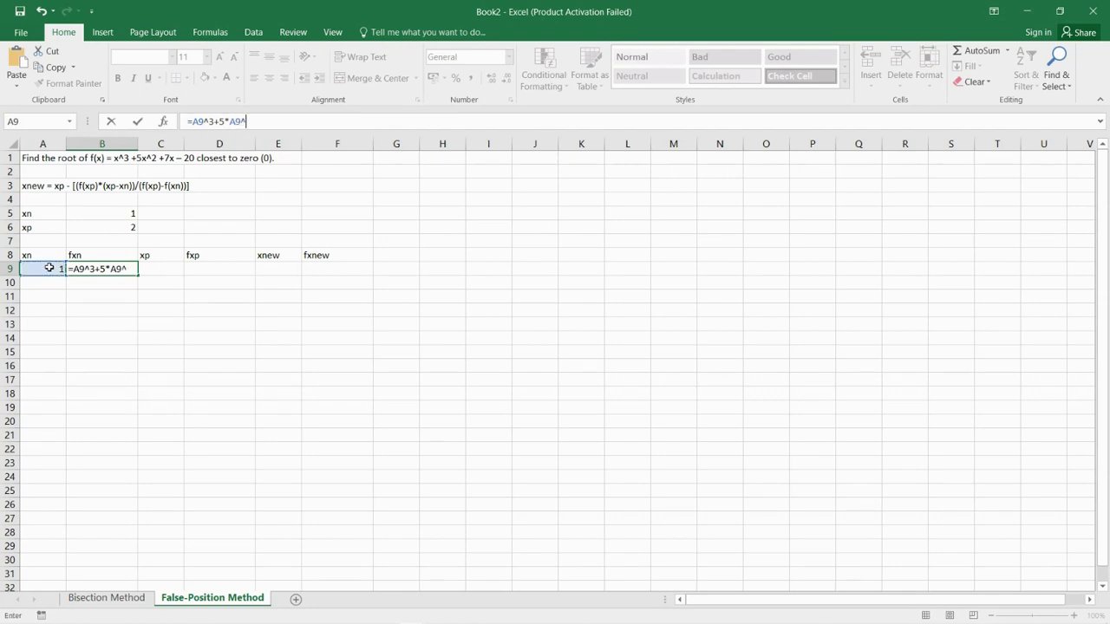
type("2")
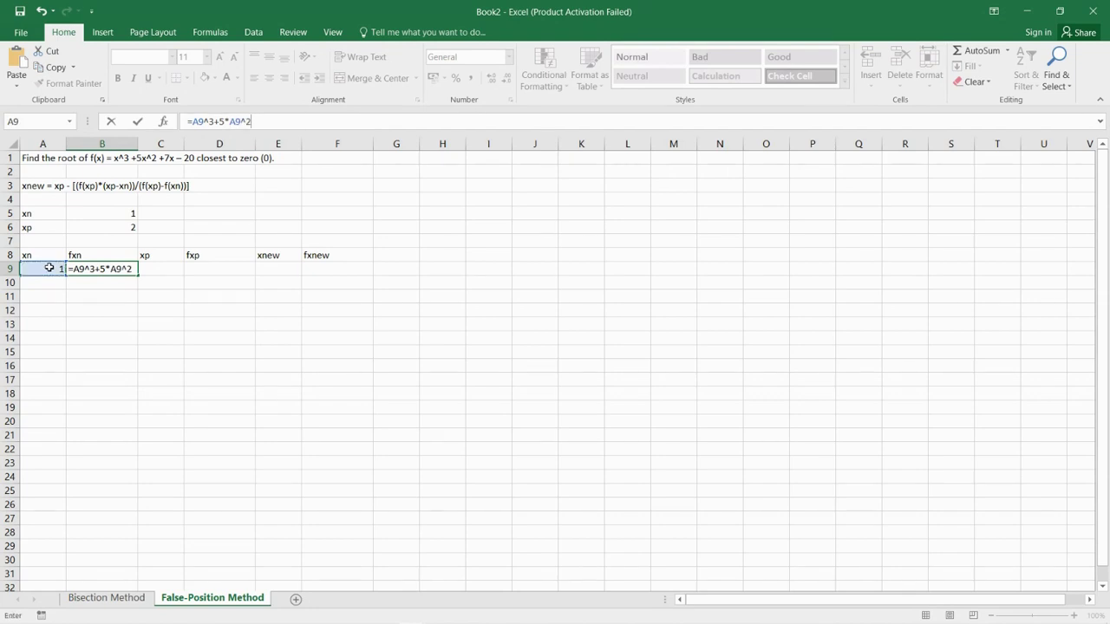
type("+")
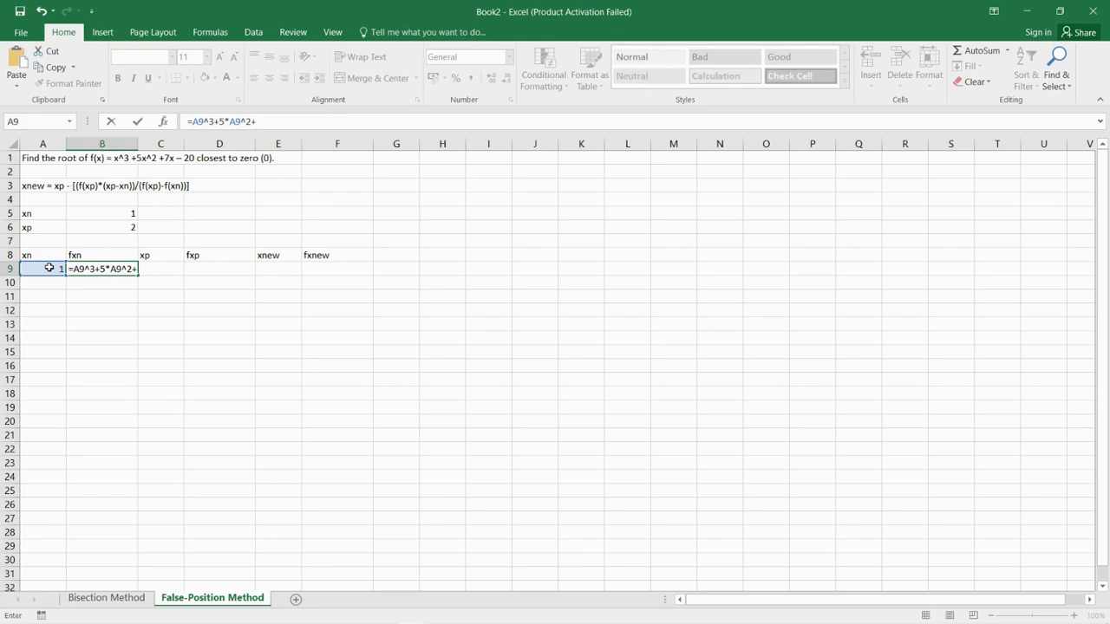
type("7*")
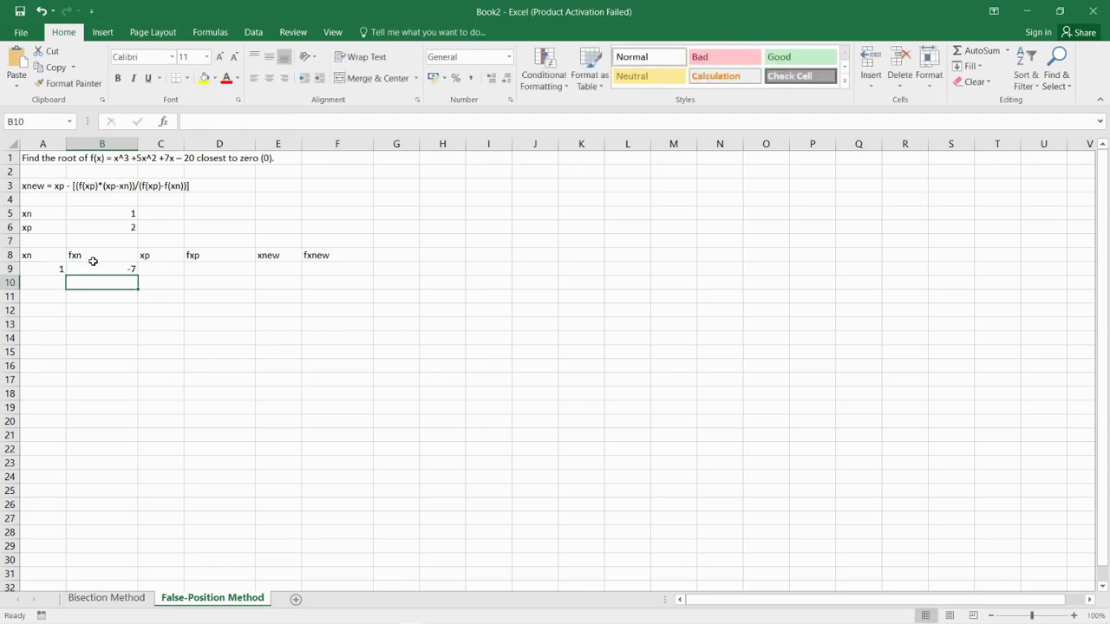
Step: Format B9 as Number with 10 decimal places and red negatives, showing -7.0000000000
right_click(101, 267)
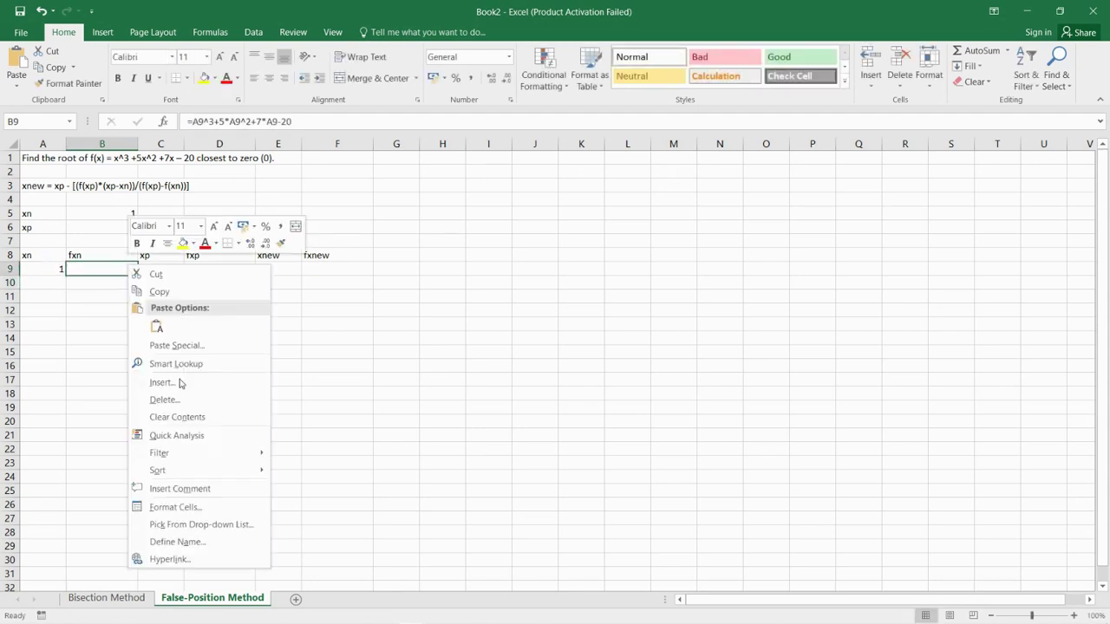
left_click(175, 507)
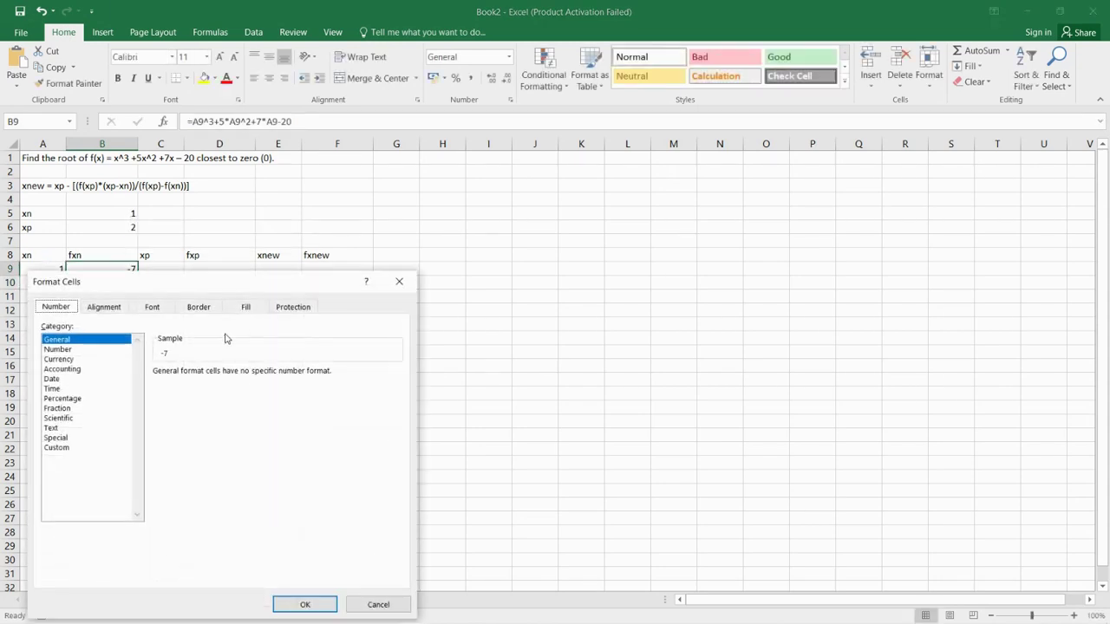
left_click(57, 348)
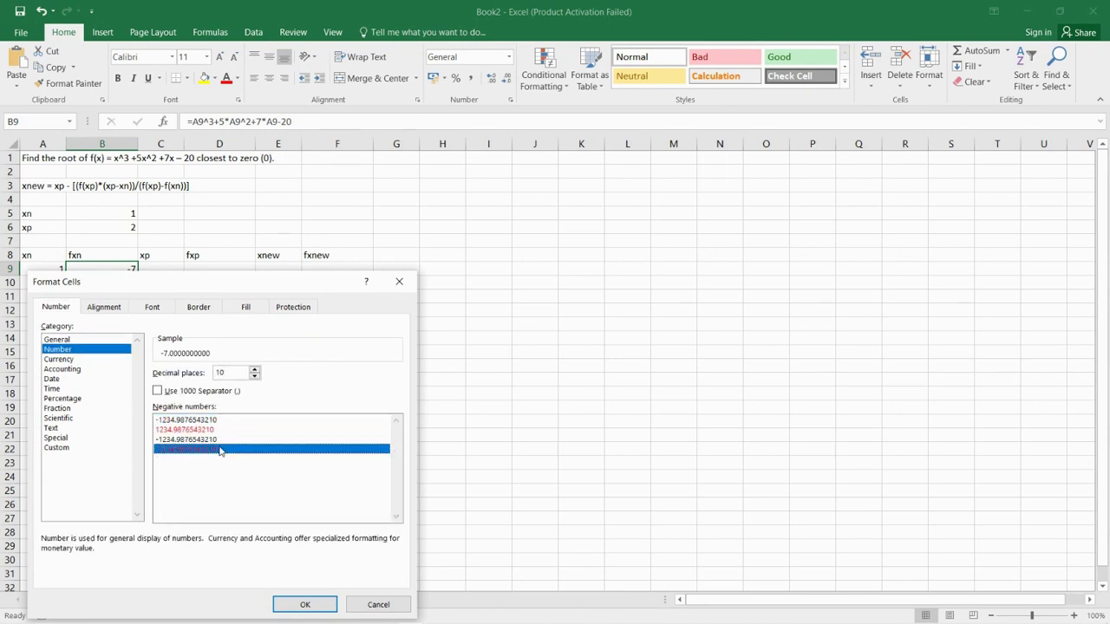
left_click(305, 603)
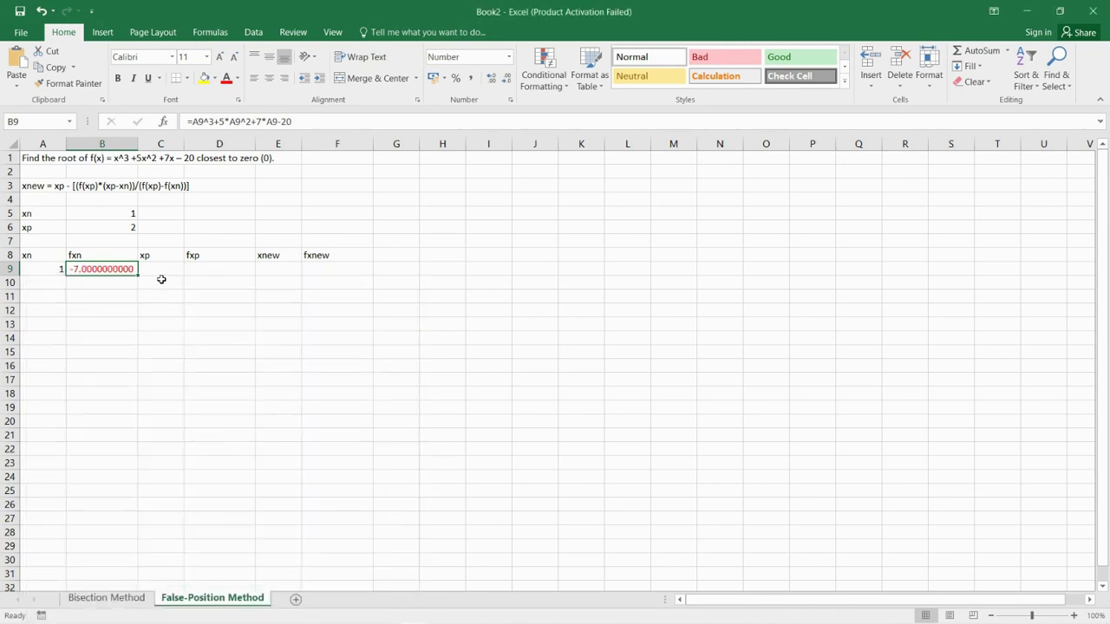
left_click(159, 267)
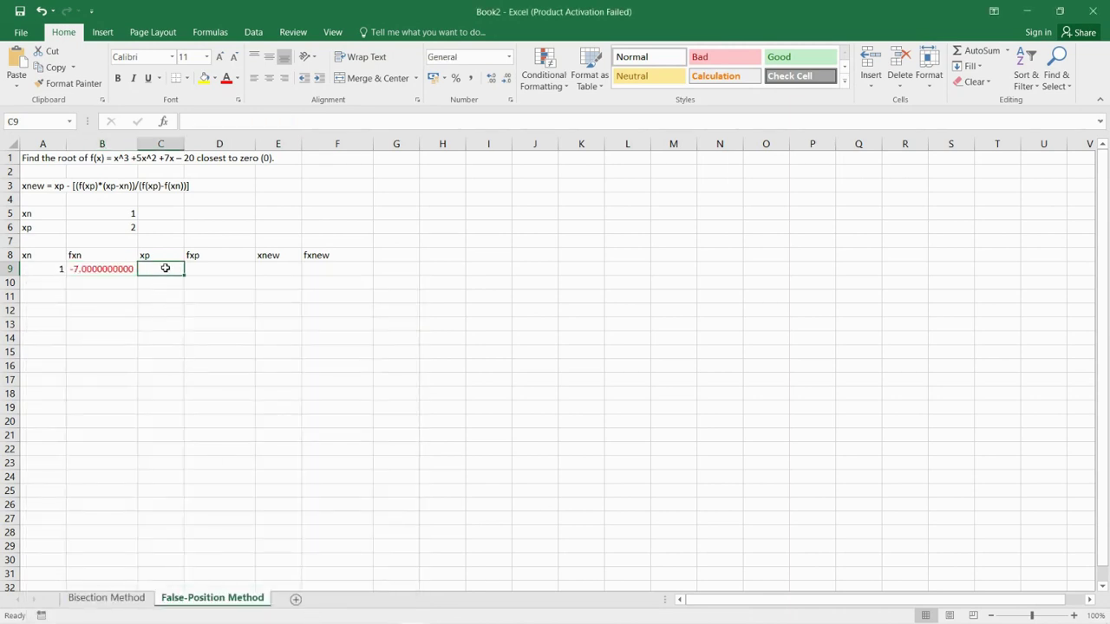
Step: Enter xp = 2 in C9 and paste the f(x) formula into D9 giving 22.0000000000
type("2")
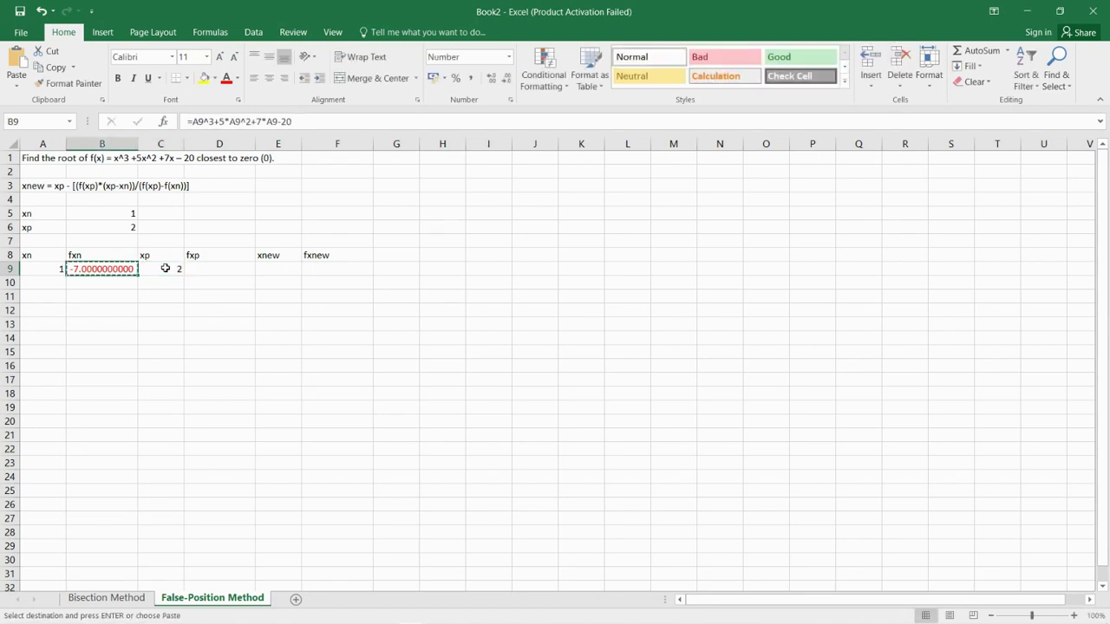
left_click(218, 267)
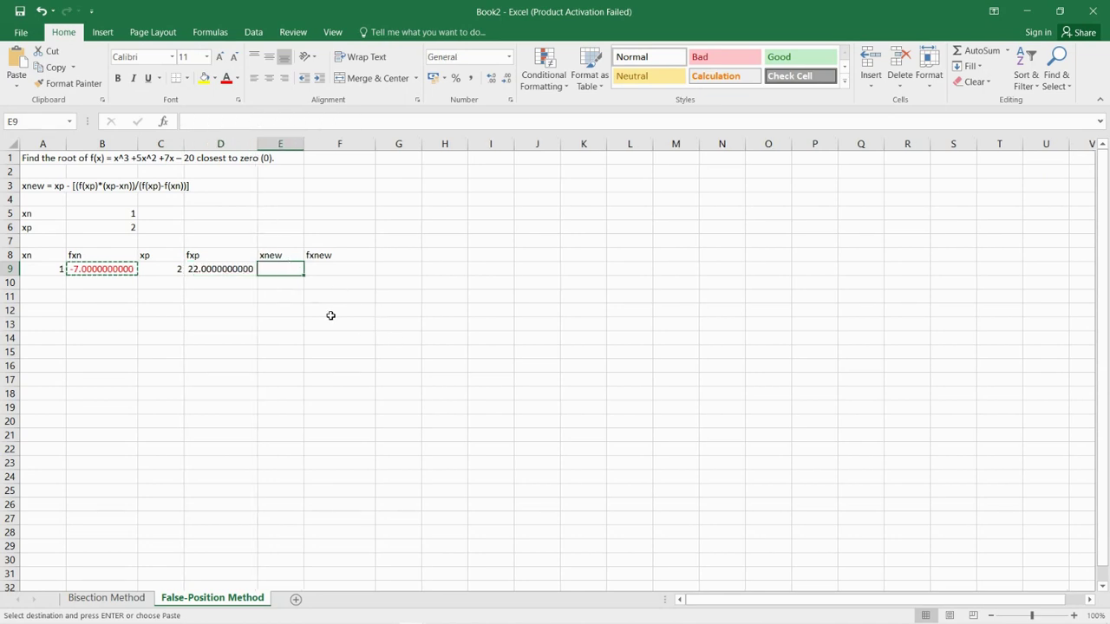
type("=")
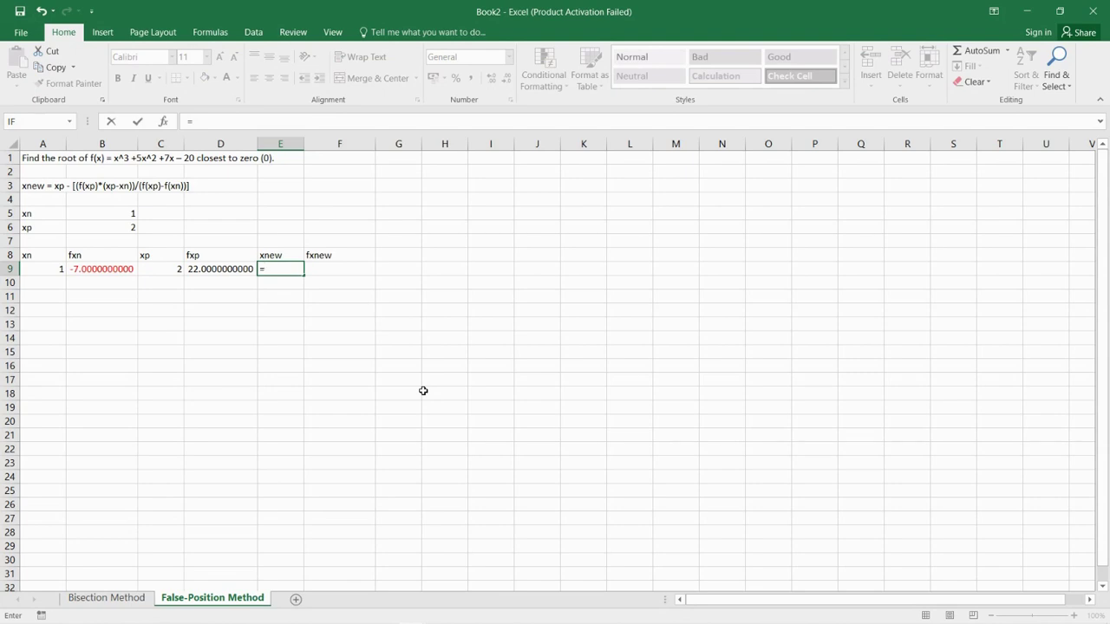
Step: Build the false-position formula =C9-((D9*(C9-A9))/(D9-B9)) in E9, giving 1.241379
left_click(218, 268)
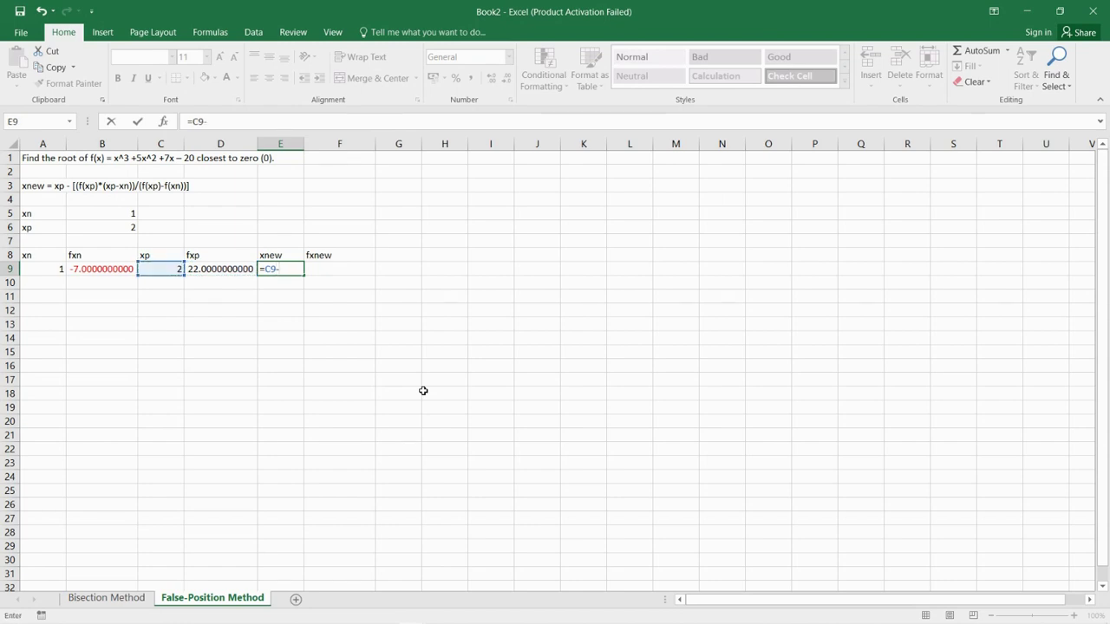
type("(")
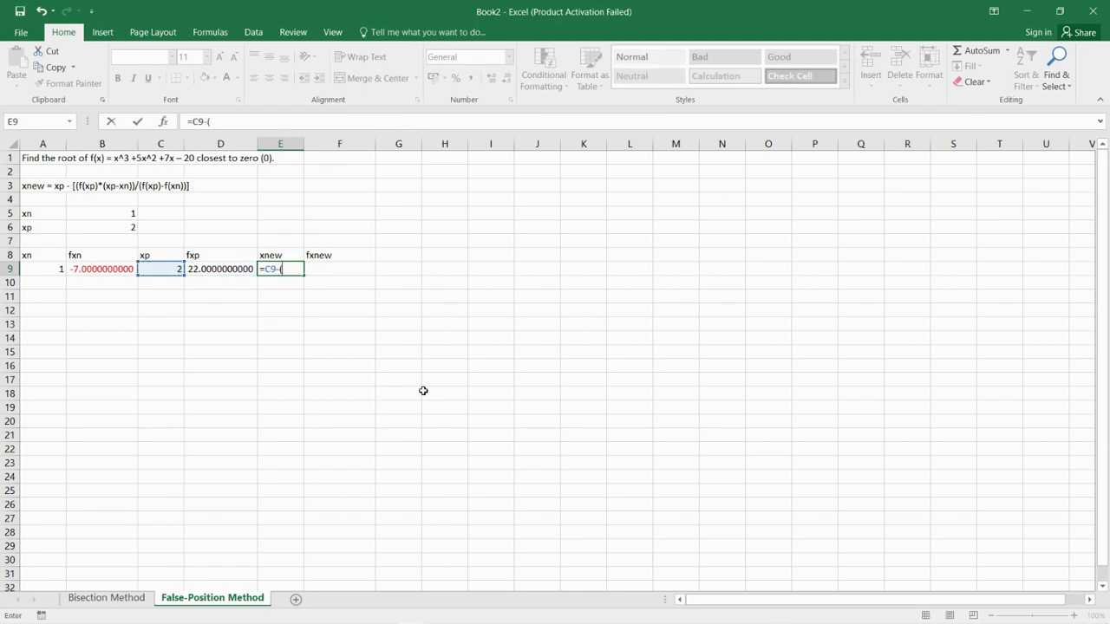
type("(")
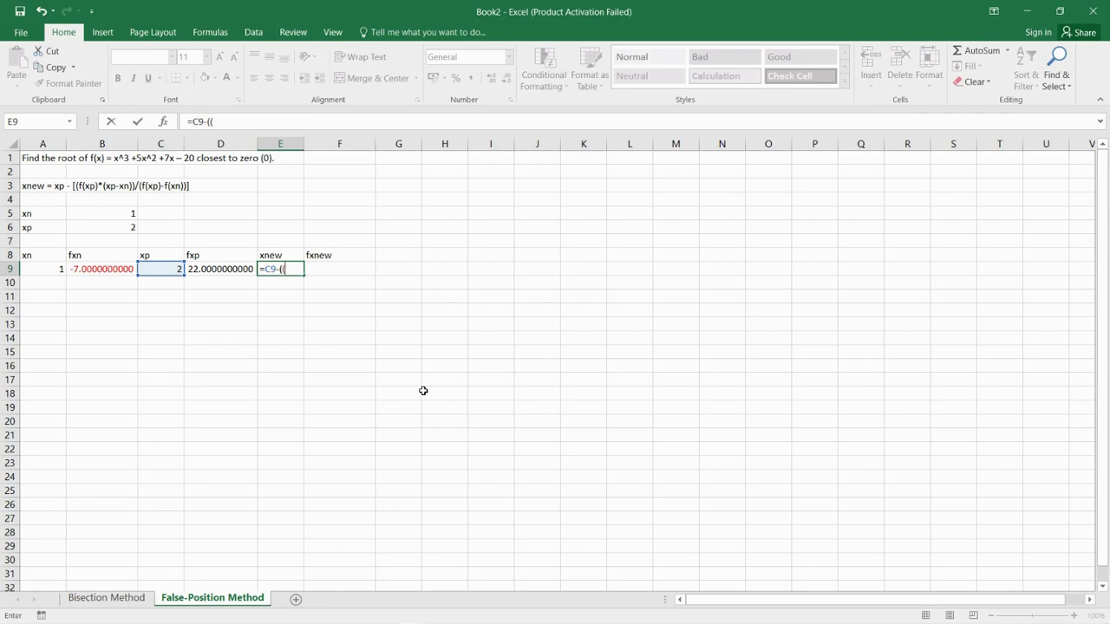
left_click(220, 269)
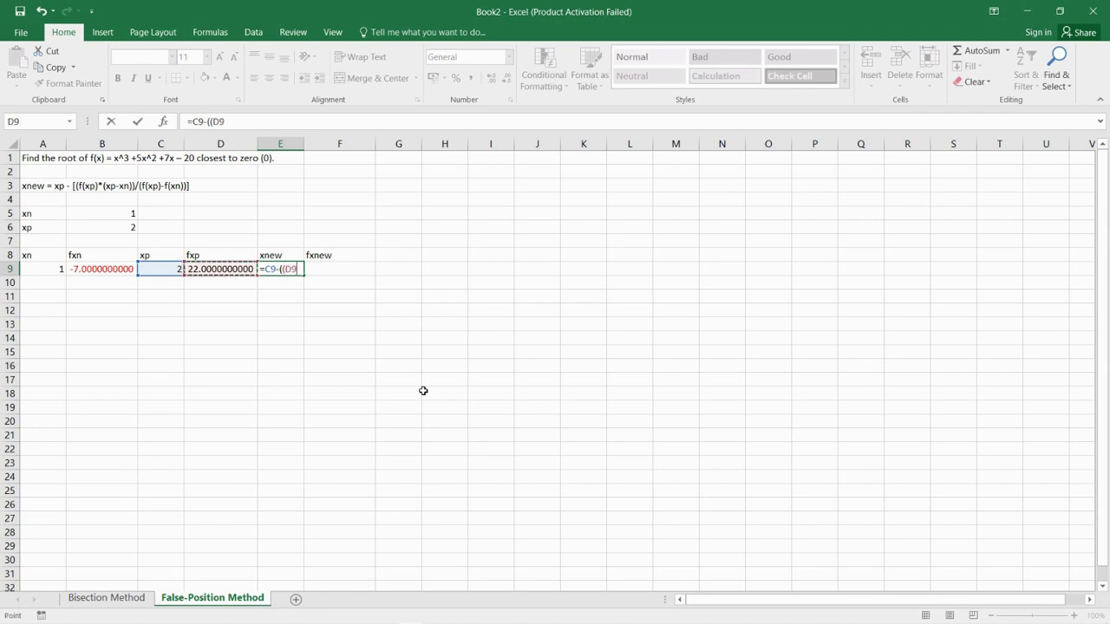
type("*(C9-")
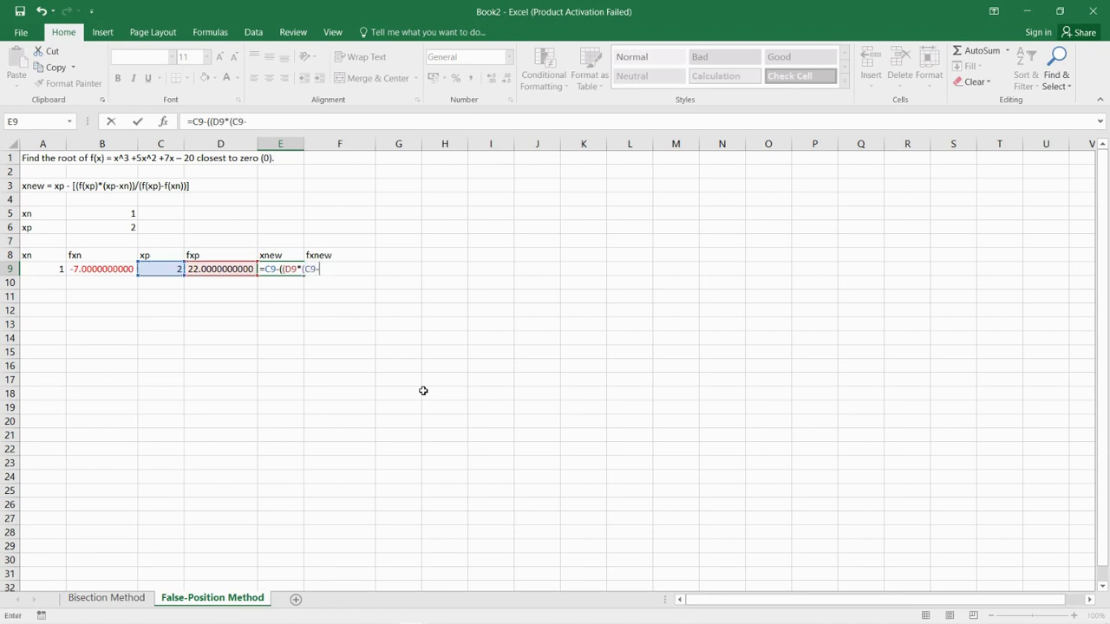
left_click(41, 267)
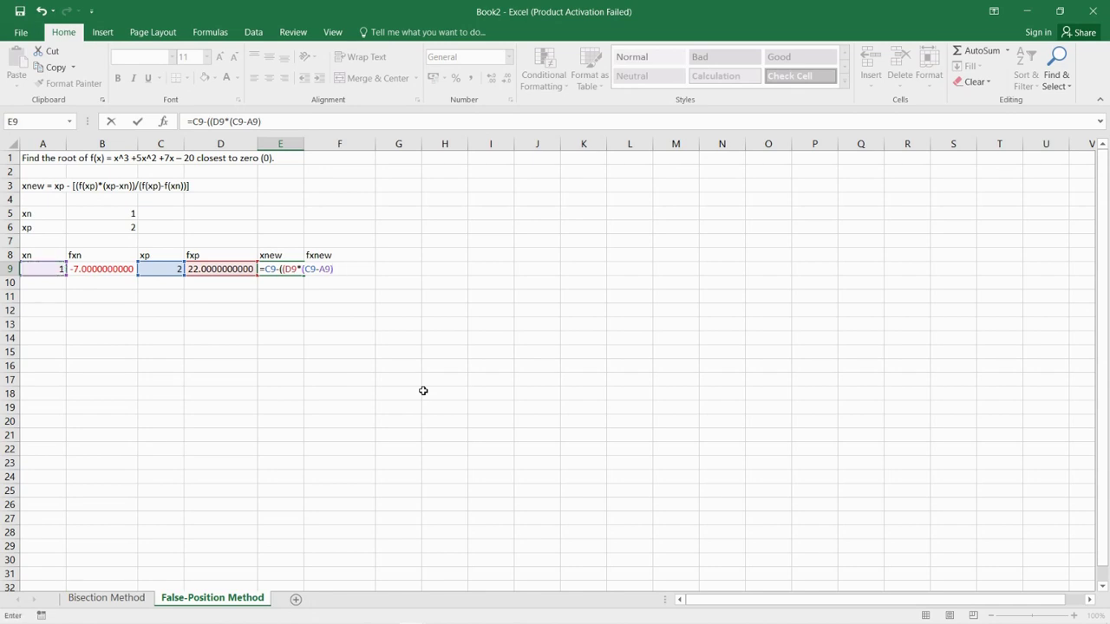
type("/")
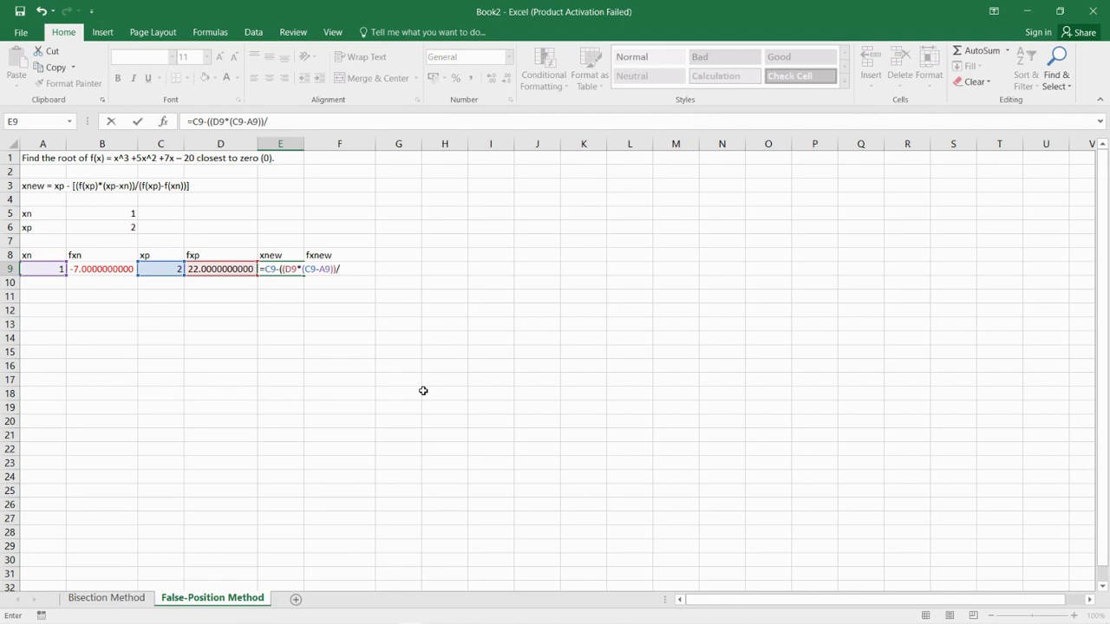
left_click(159, 267)
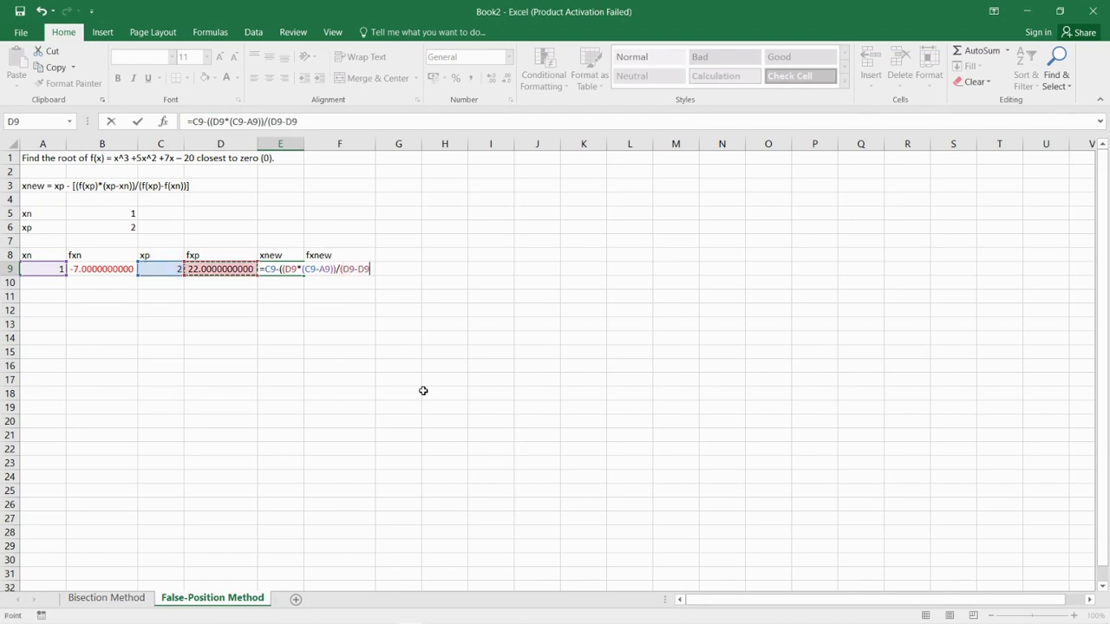
left_click(101, 267)
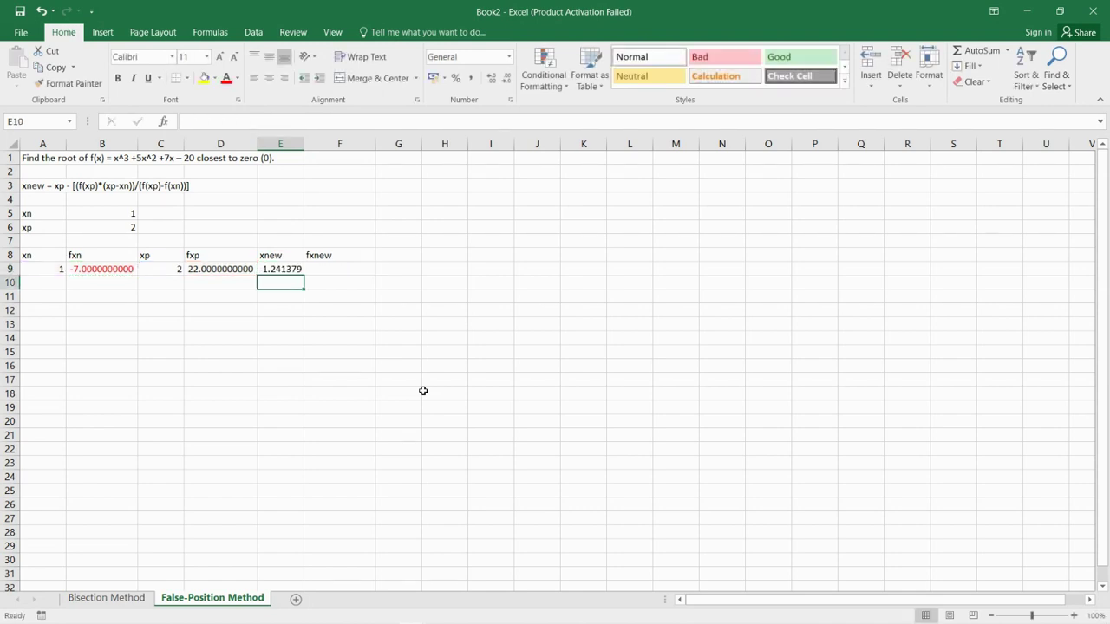
left_click(281, 269)
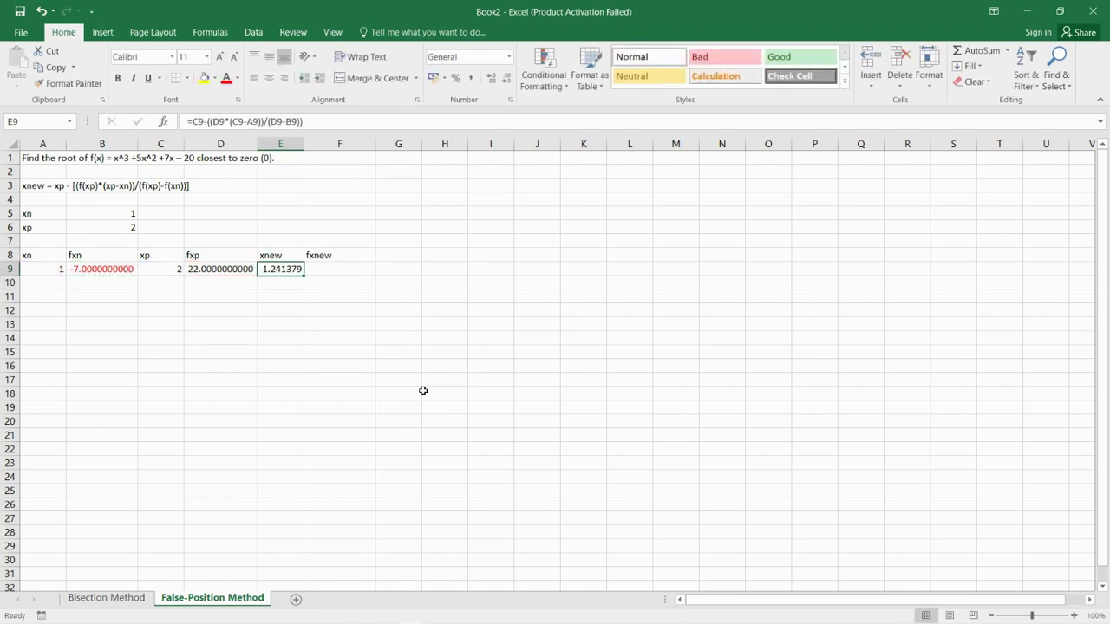
Step: Format E9 as Number with 10 decimal places, showing 1.2413793103
right_click(281, 269)
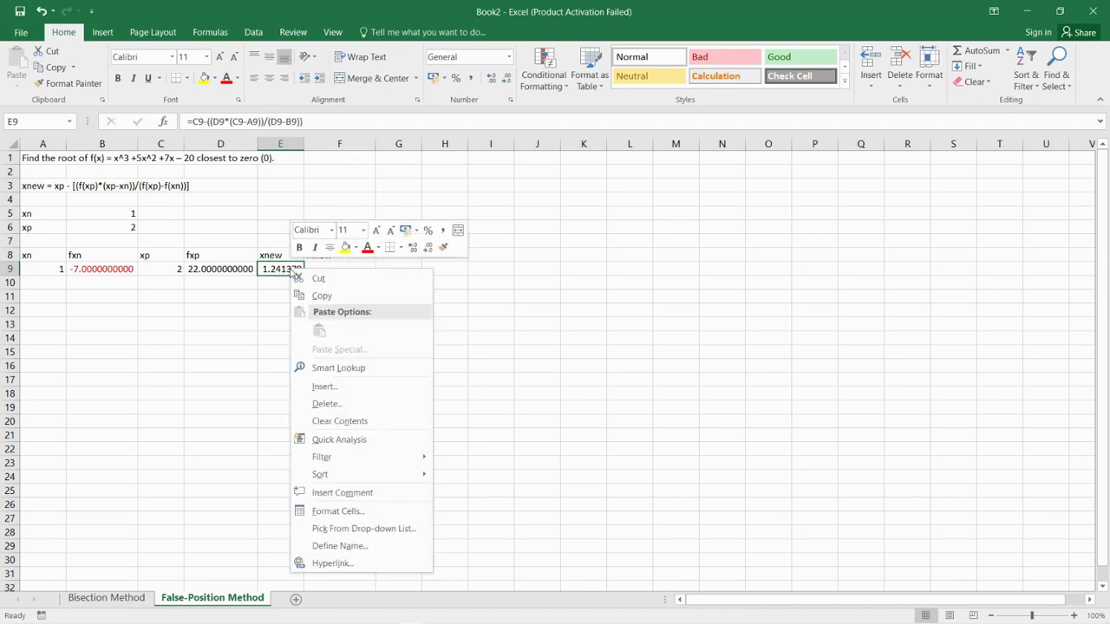
left_click(336, 510)
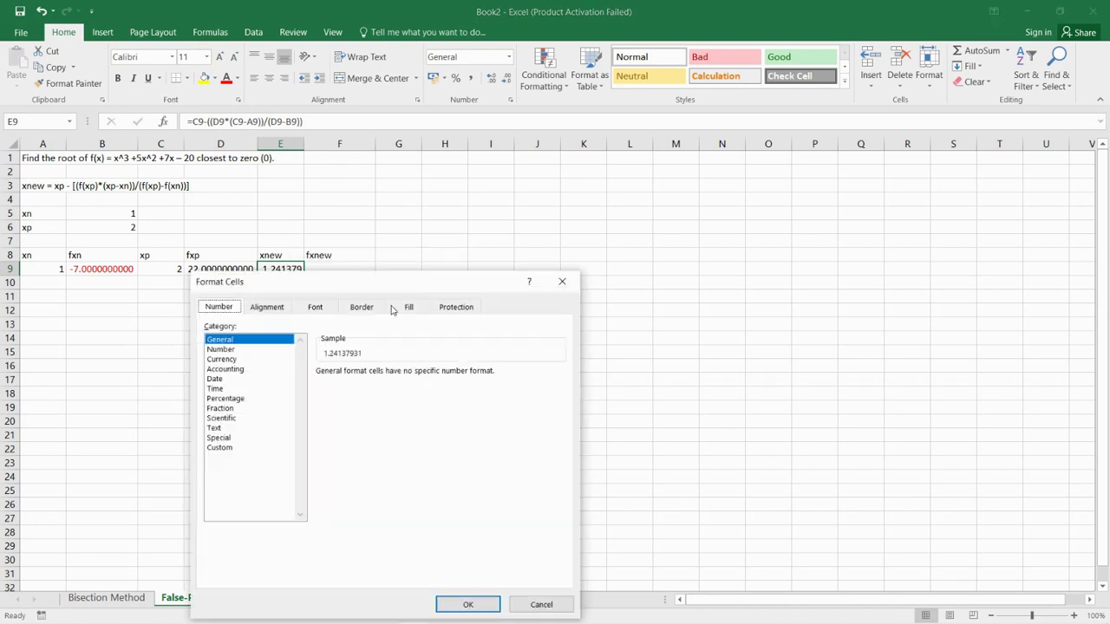
left_click(220, 349)
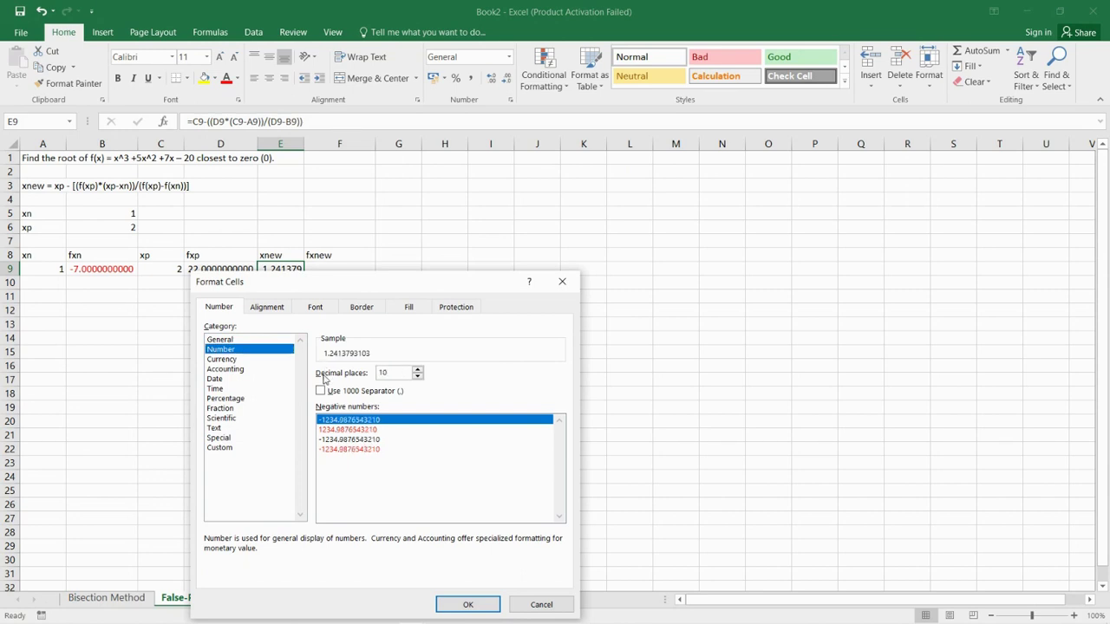
left_click(348, 450)
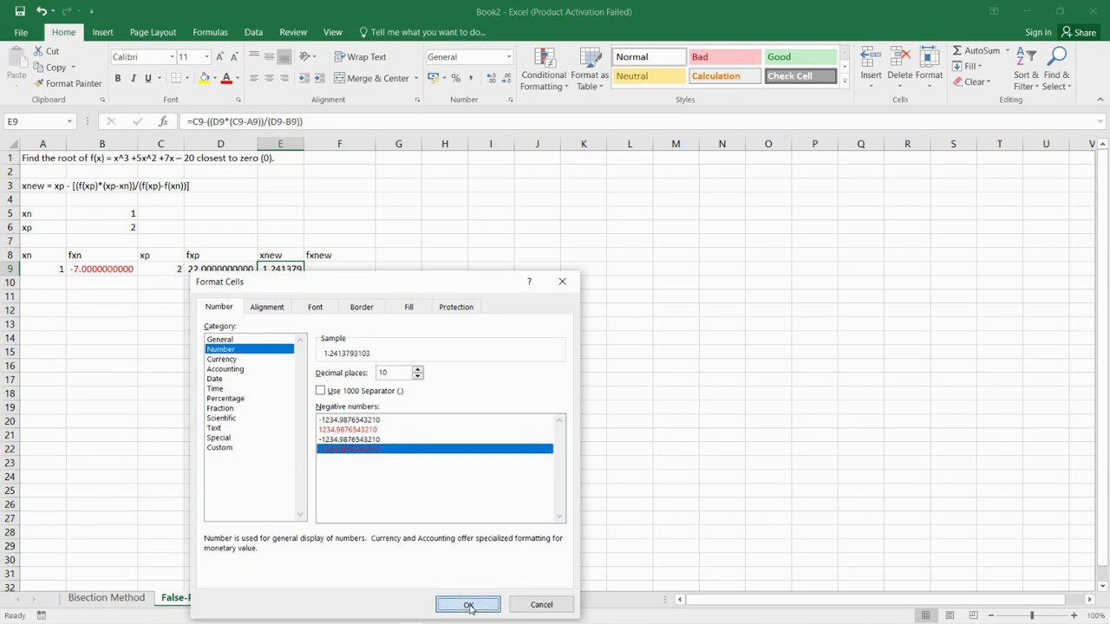
left_click(468, 604)
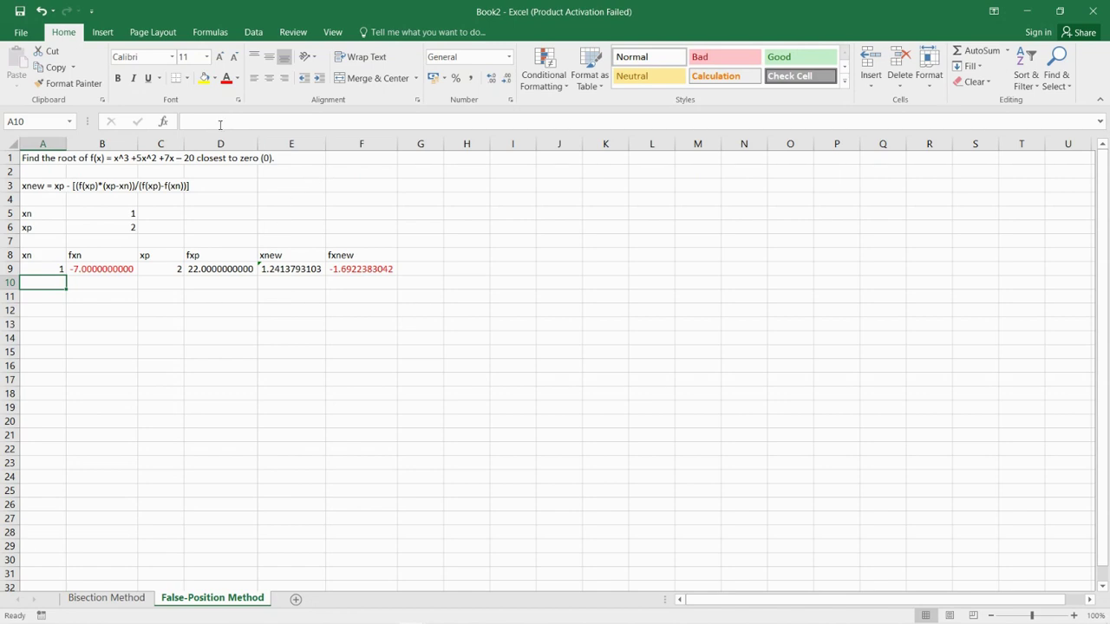
Step: Insert =IF(F9<0,E9,A9) in A10 so the next xn is 1.241379
left_click(163, 122)
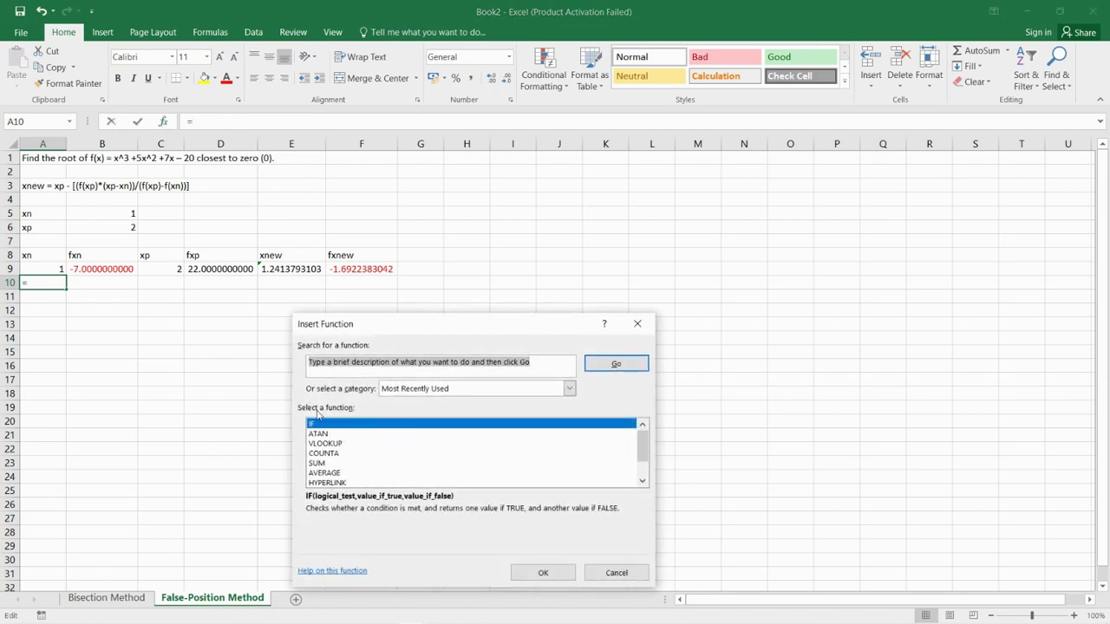
left_click(543, 573)
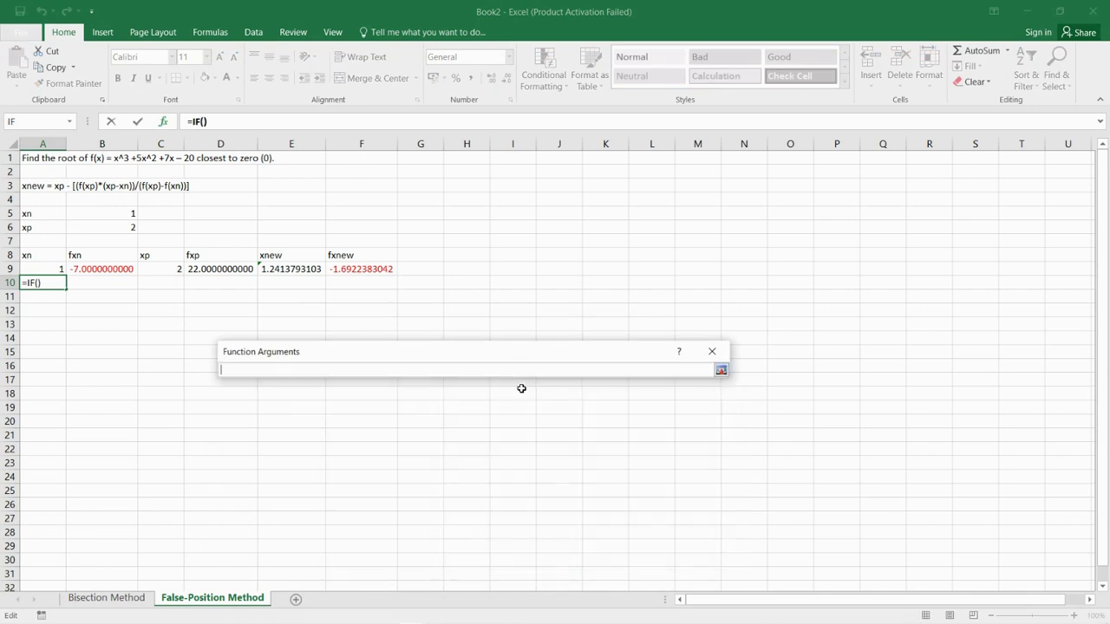
left_click(360, 267)
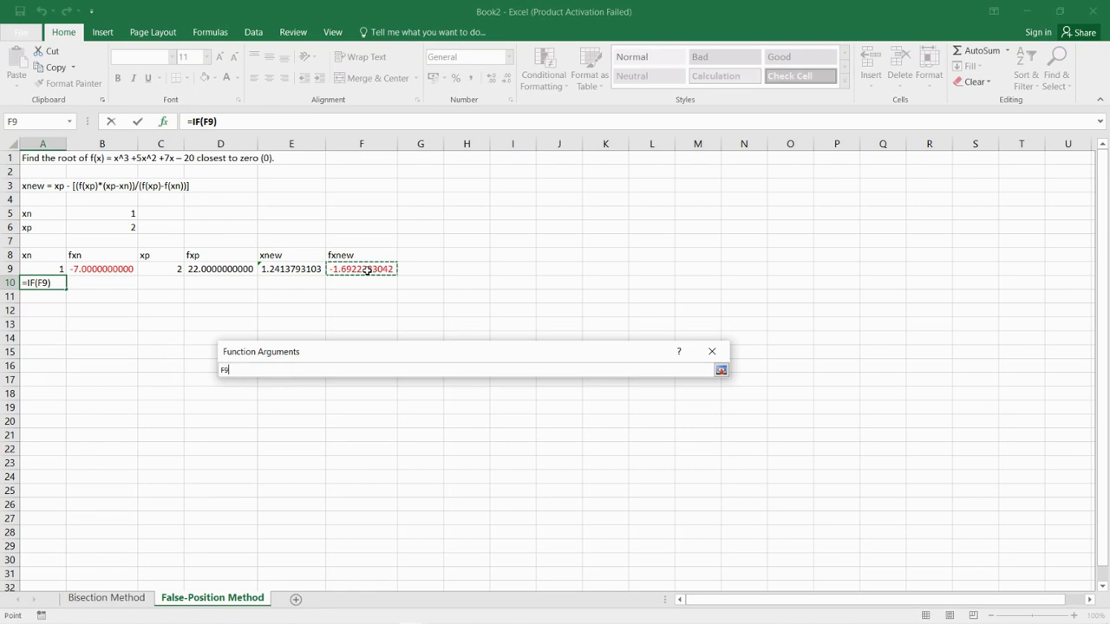
type("<")
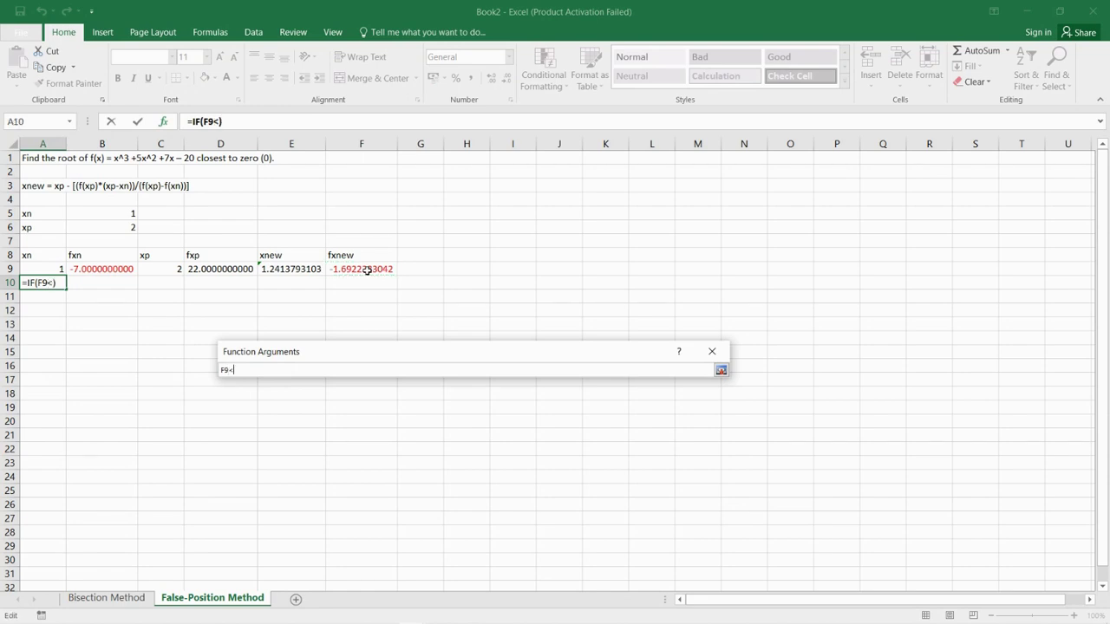
type("0")
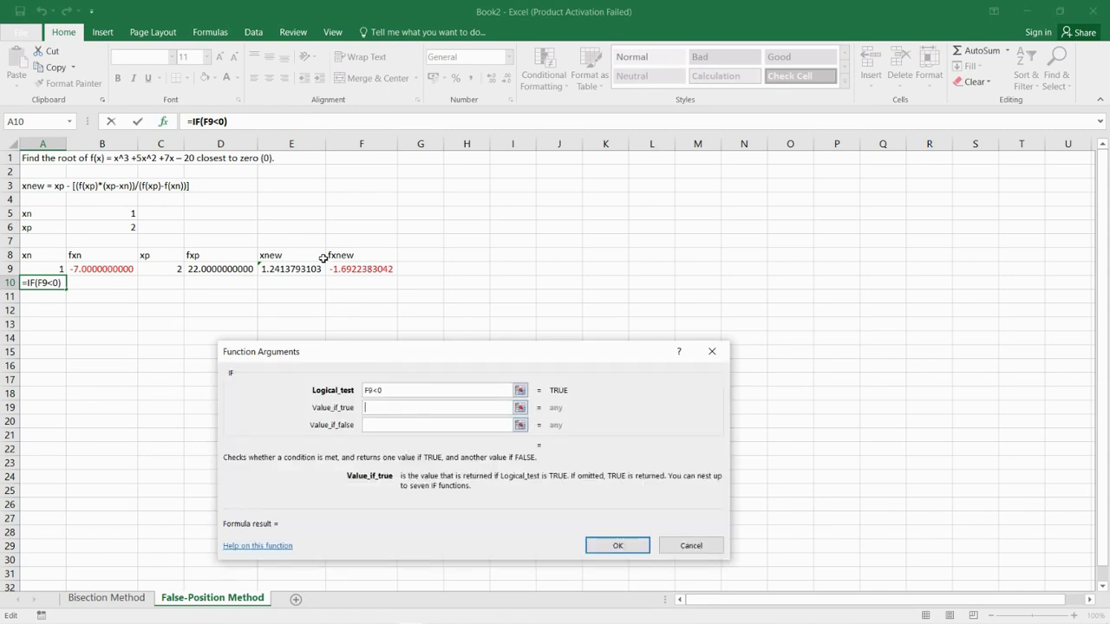
left_click(291, 269)
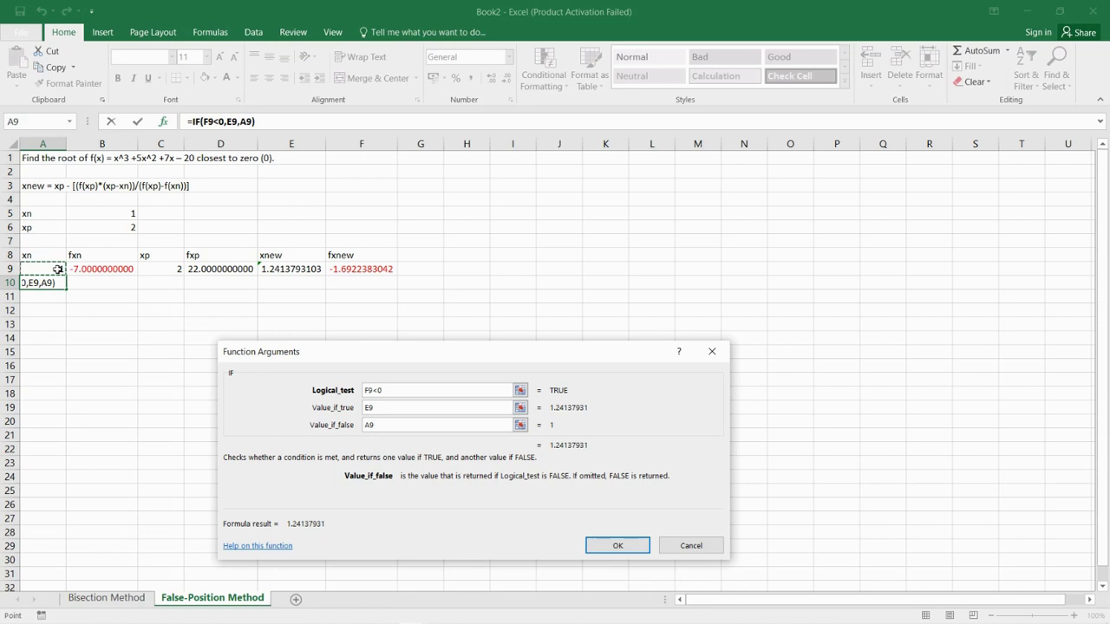
left_click(618, 544)
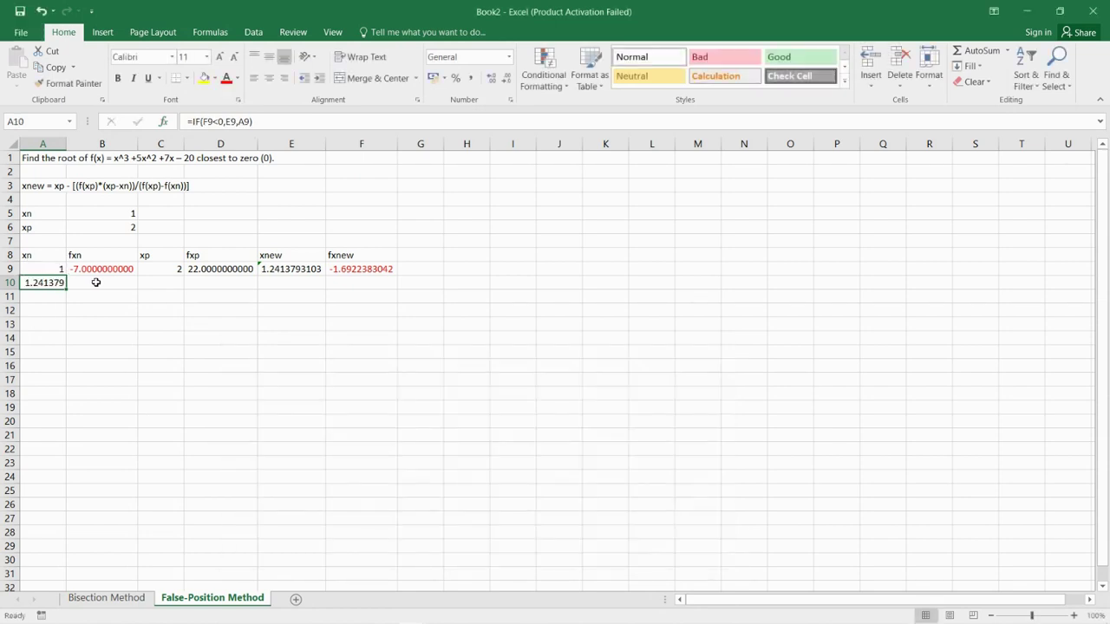
Step: Insert =IF(F9>0,E9,C9) in C10 so row 10's xp stays 2 with fxp 22
left_click(101, 281)
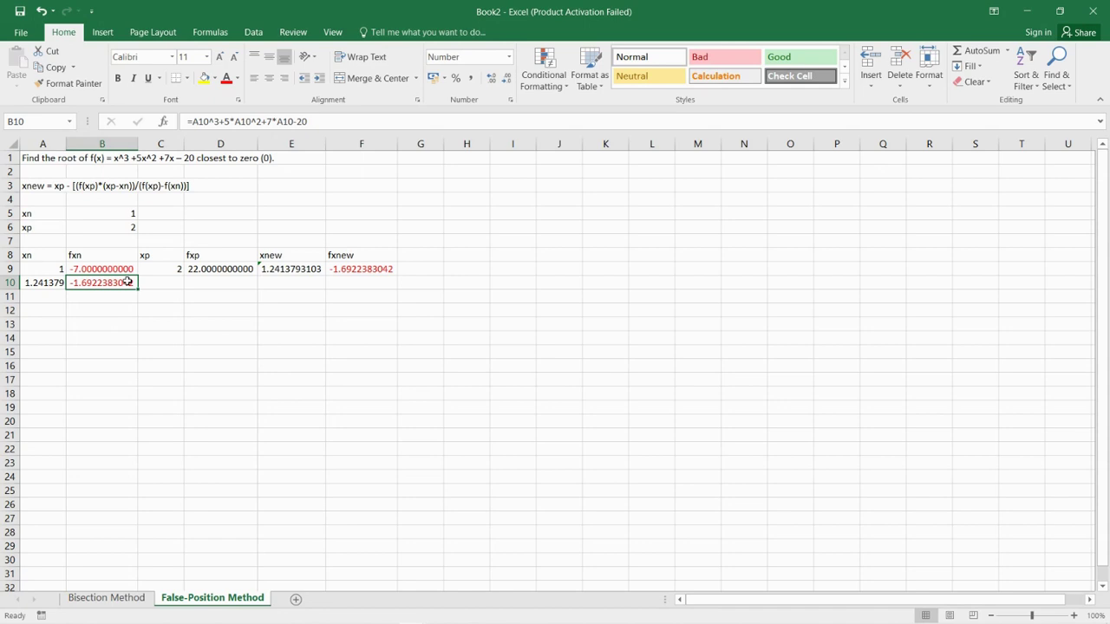
left_click(160, 283)
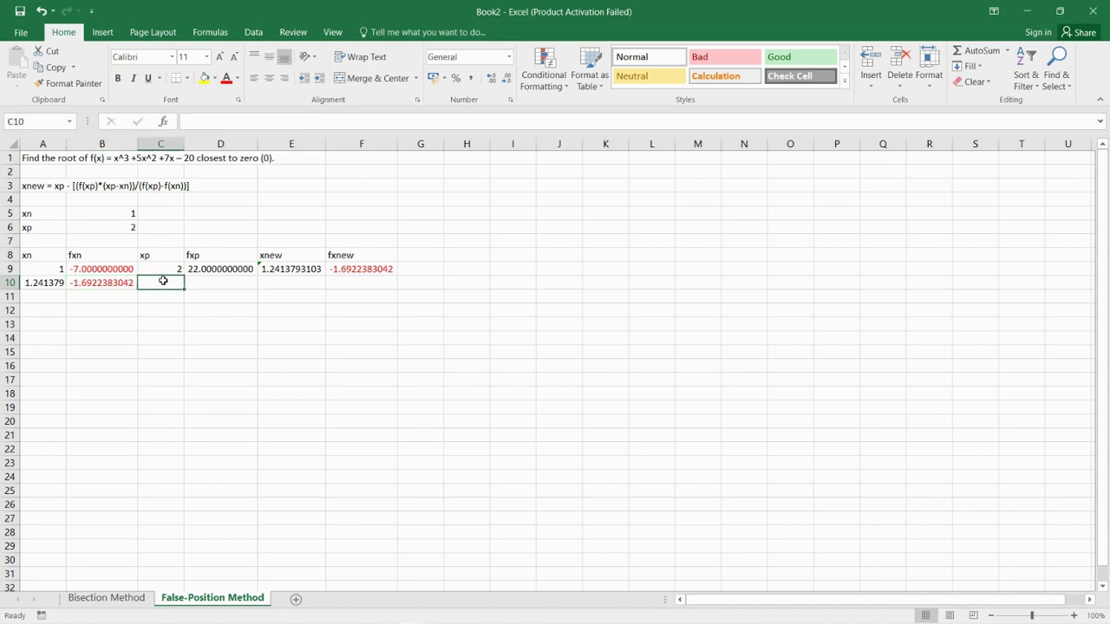
mouse_move(163, 121)
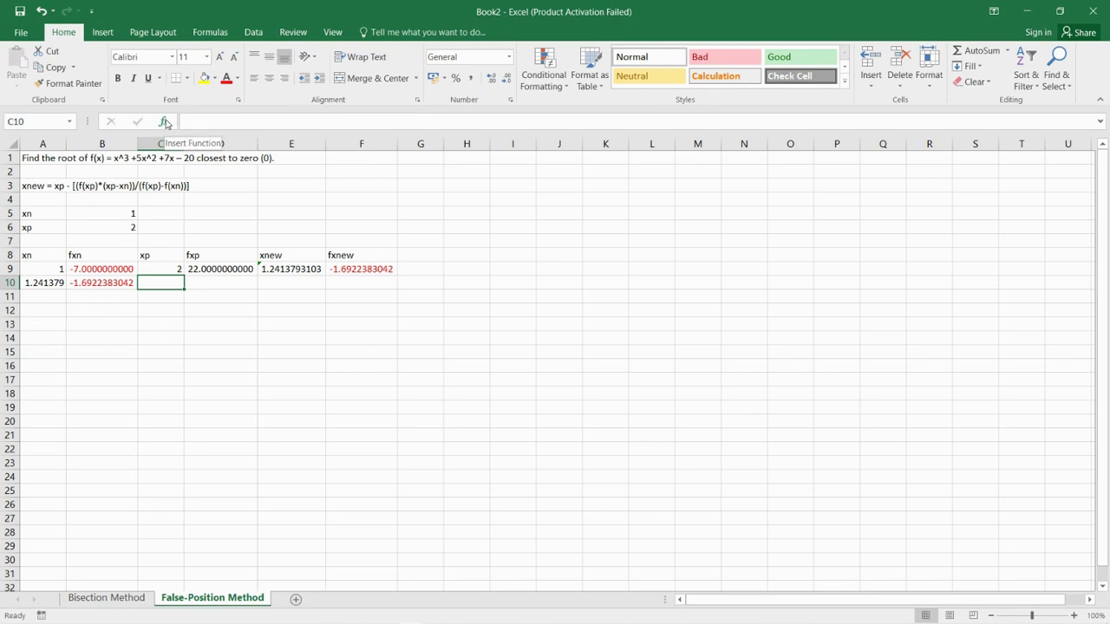
left_click(164, 121)
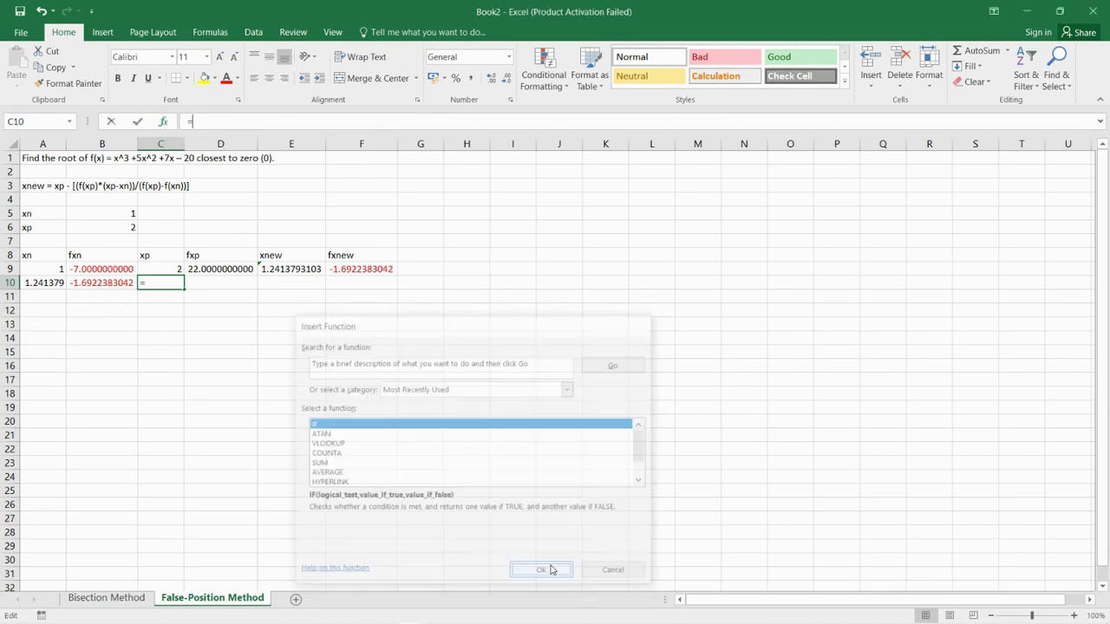
left_click(541, 569)
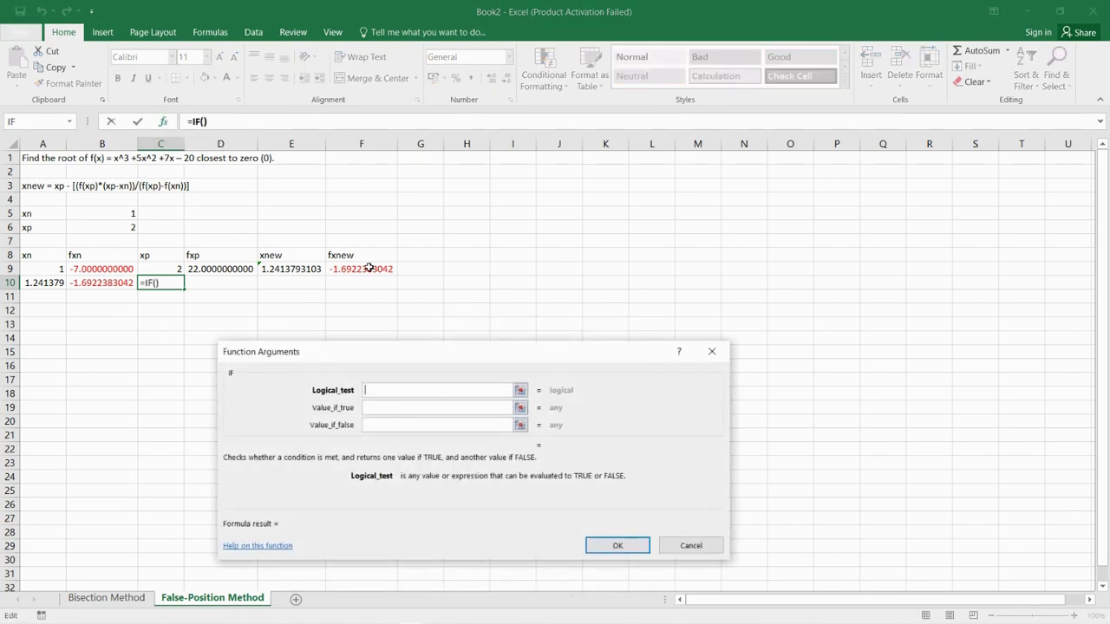
type("F9>")
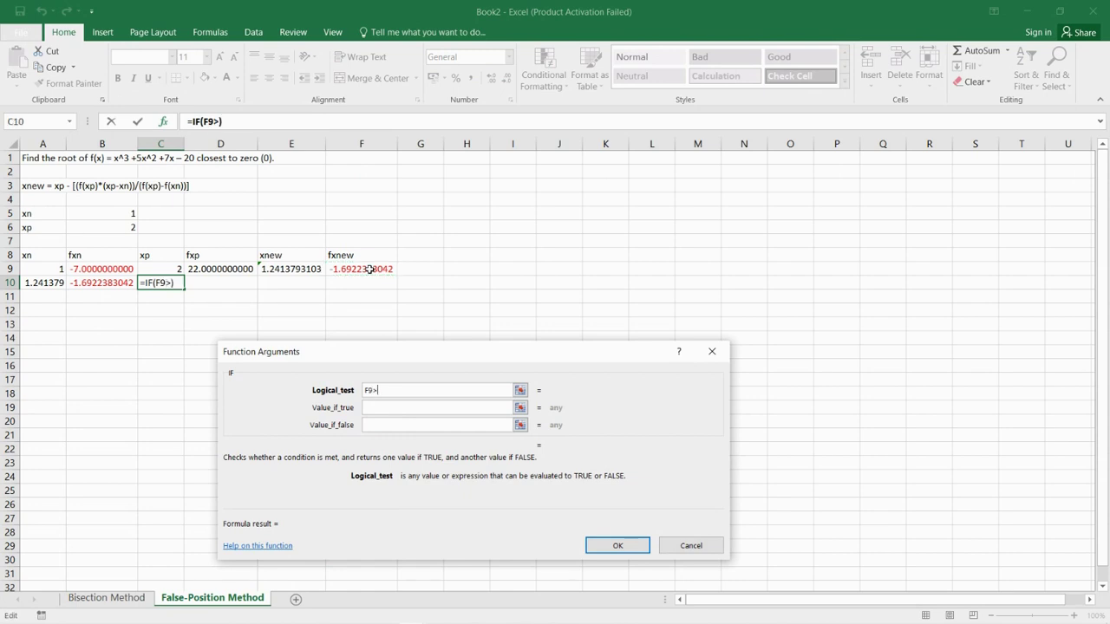
type("0")
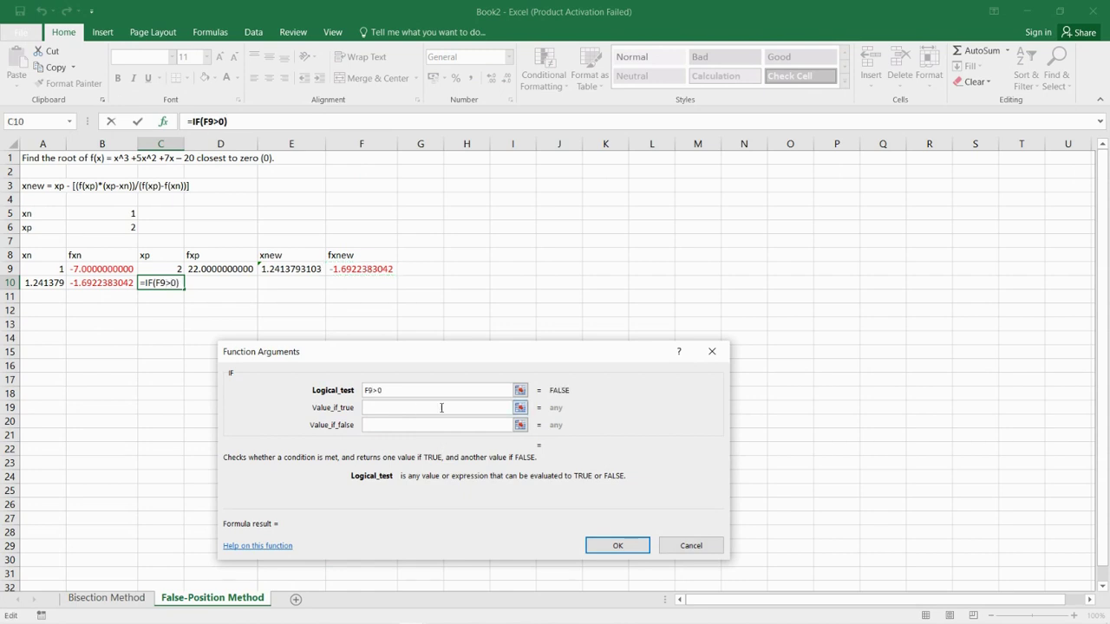
left_click(434, 407)
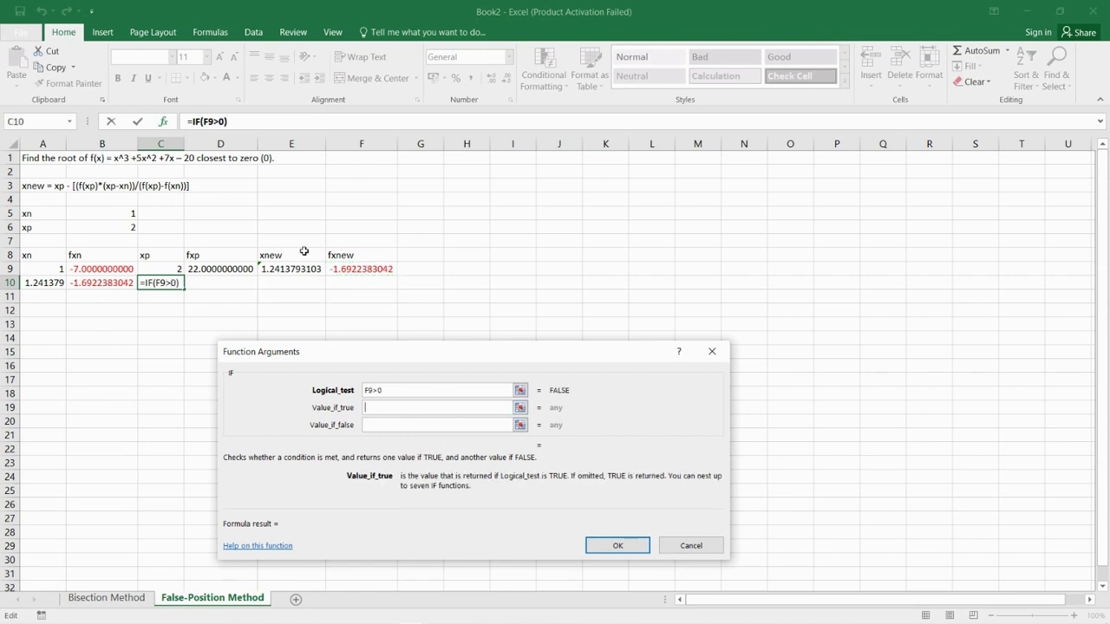
left_click(292, 269)
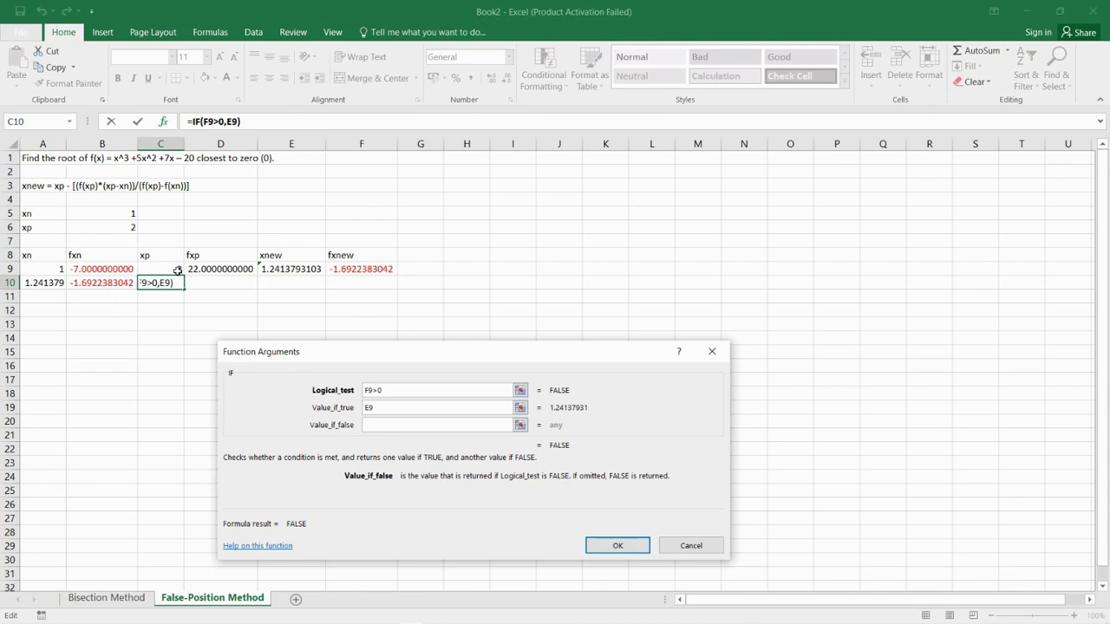
type("C9")
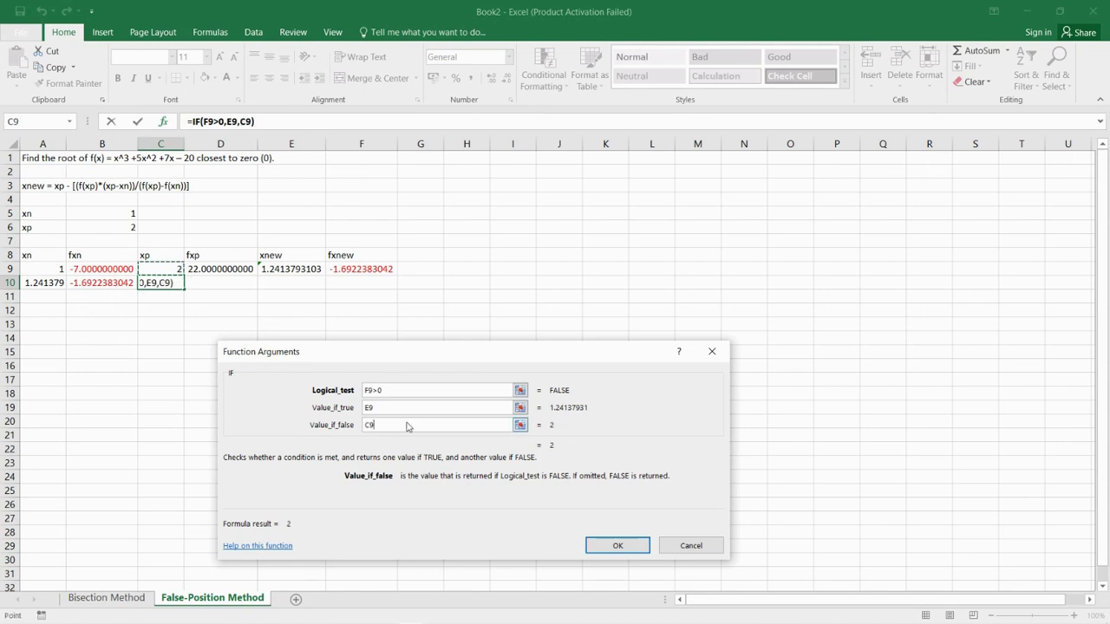
left_click(617, 545)
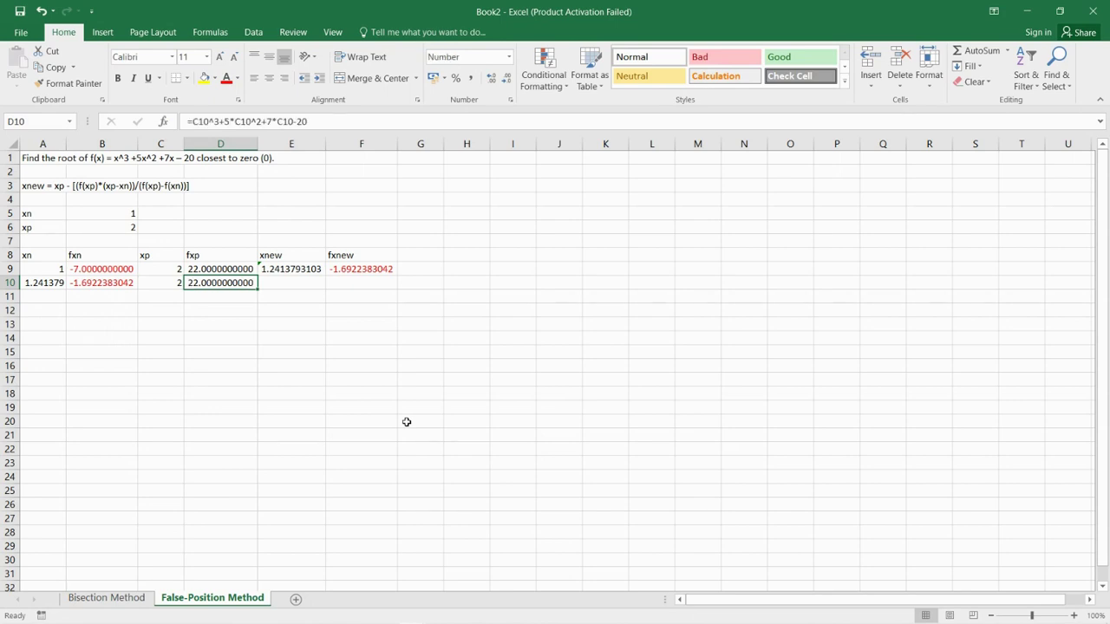
Step: Fill row 10's xnew and f(xnew) cells and check the xn and xp IF formulas
left_click(292, 281)
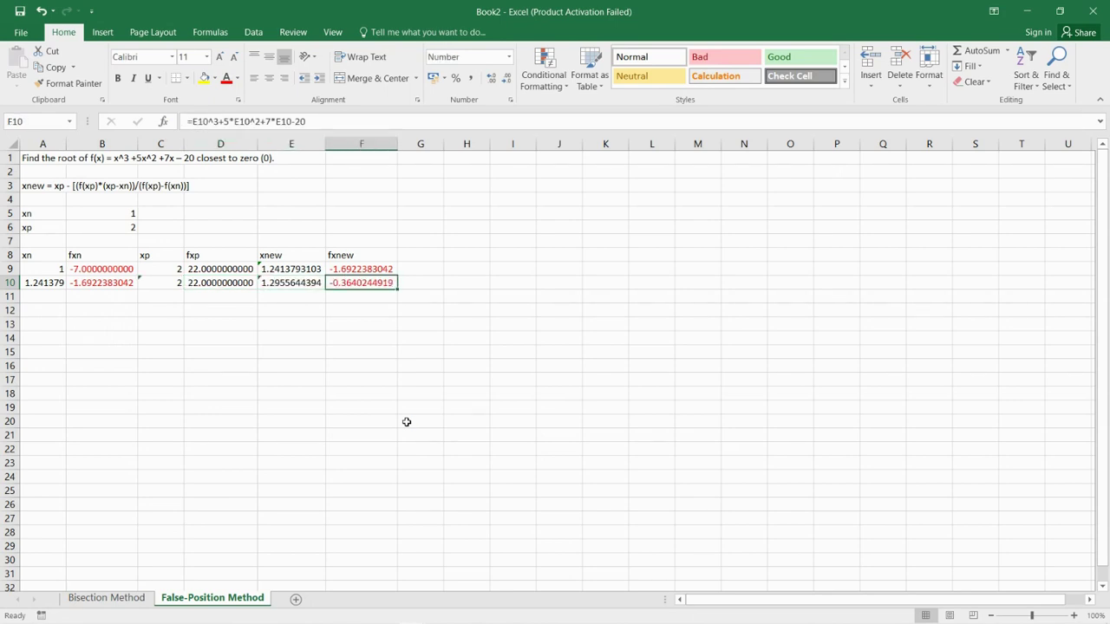
left_click(42, 282)
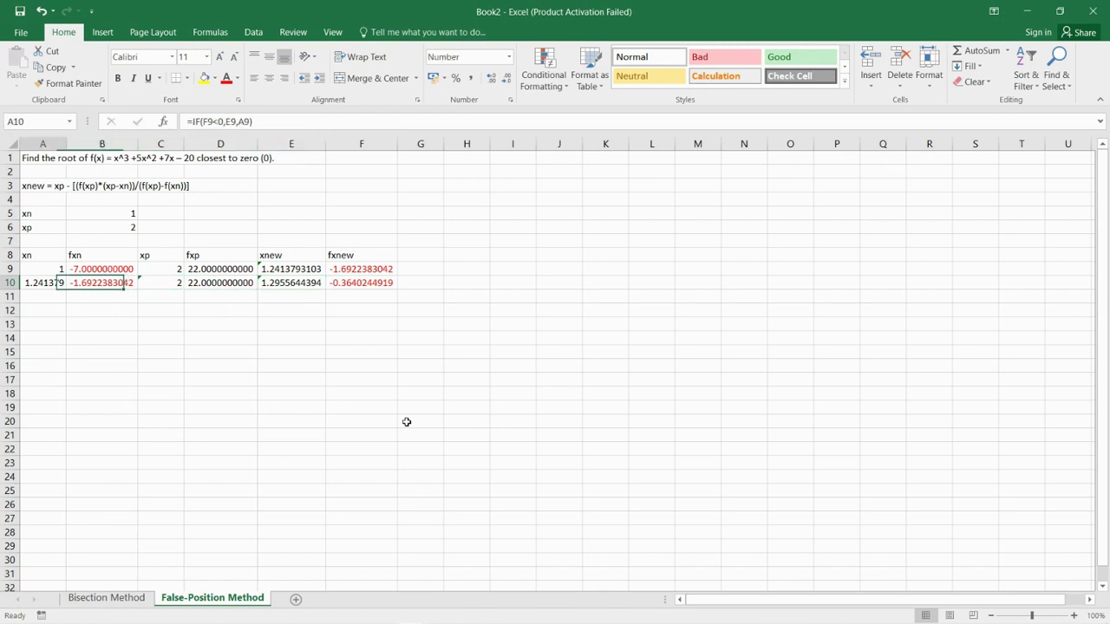
left_click(42, 282)
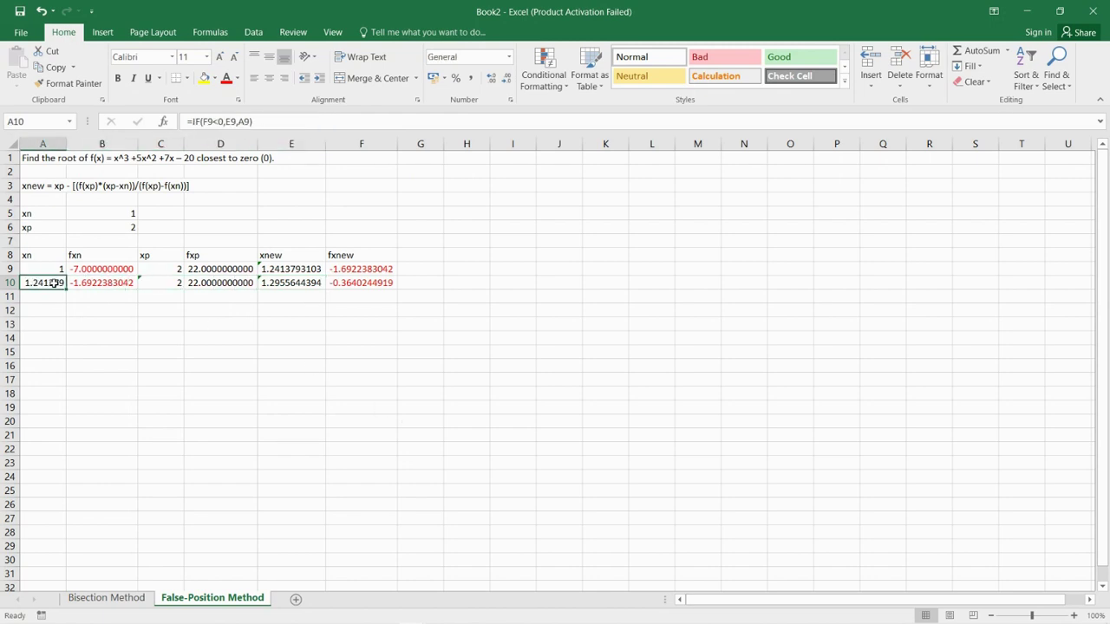
left_click(159, 283)
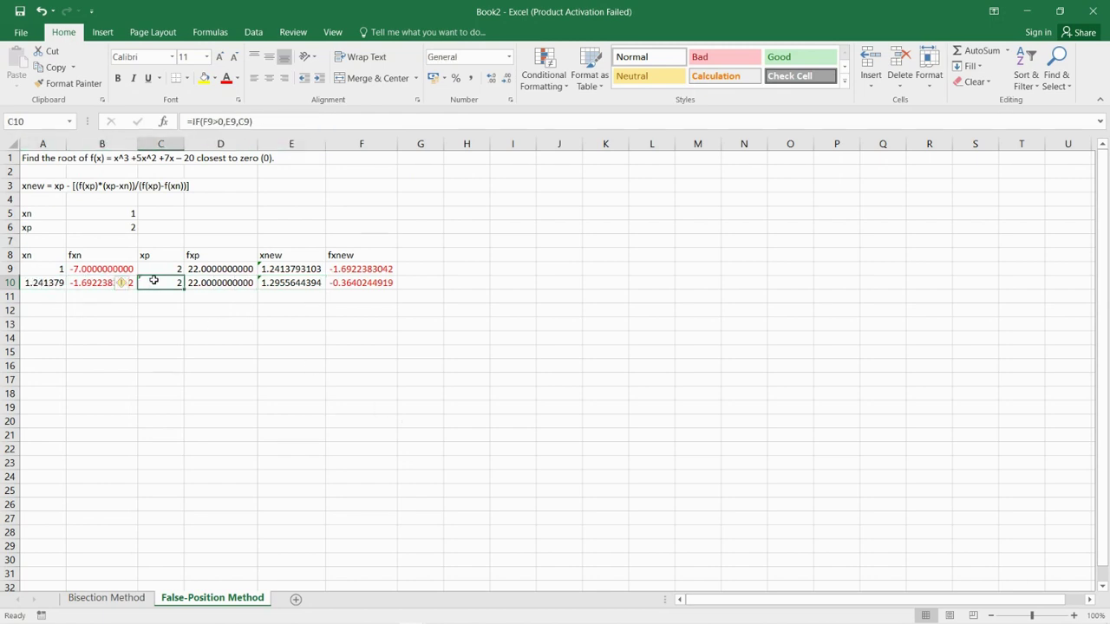
left_click(159, 364)
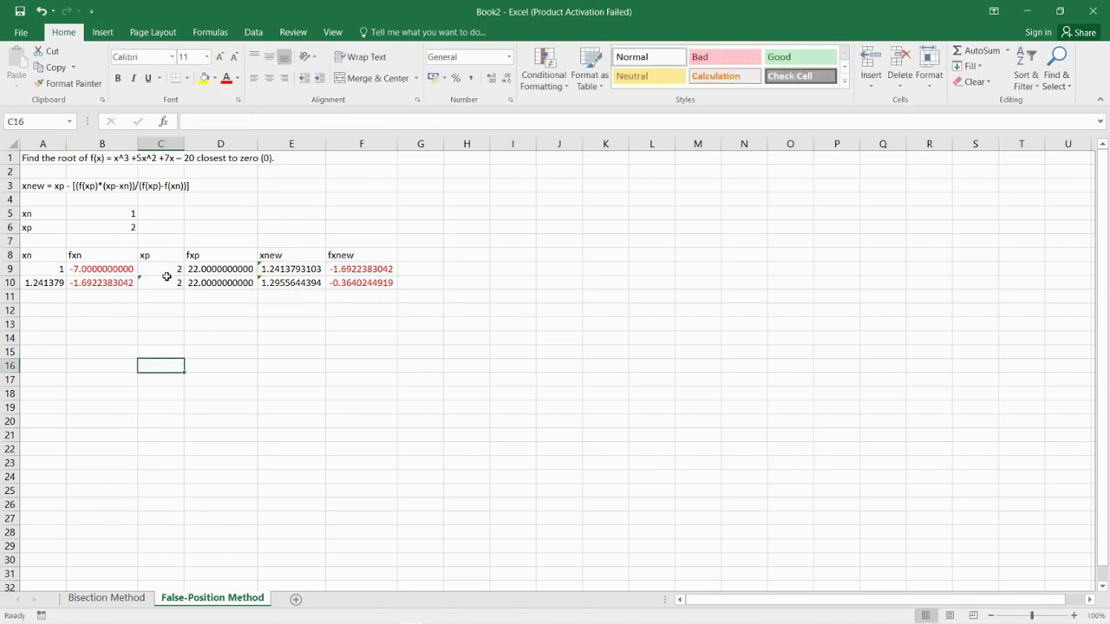
Step: Apply a Number format to the xp and xn cells in row 10
right_click(159, 281)
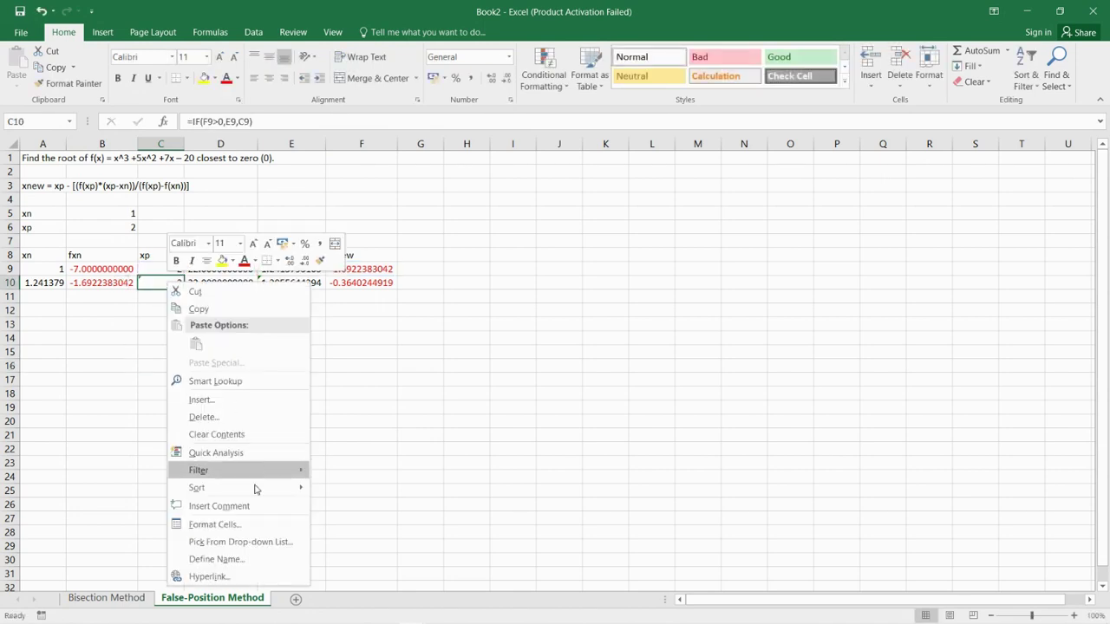
left_click(215, 524)
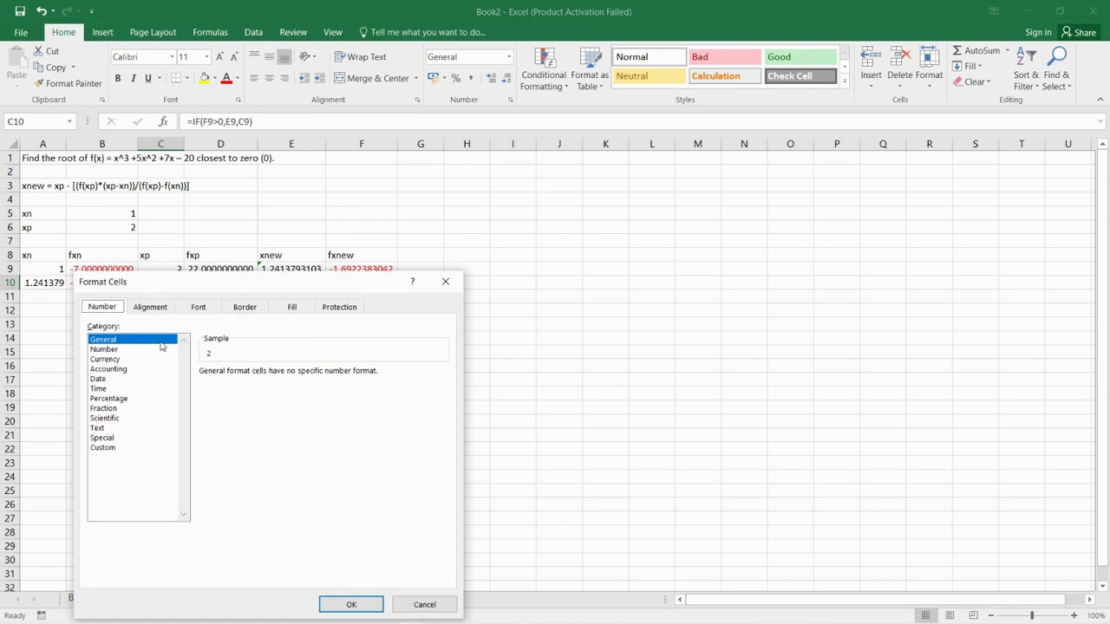
left_click(104, 349)
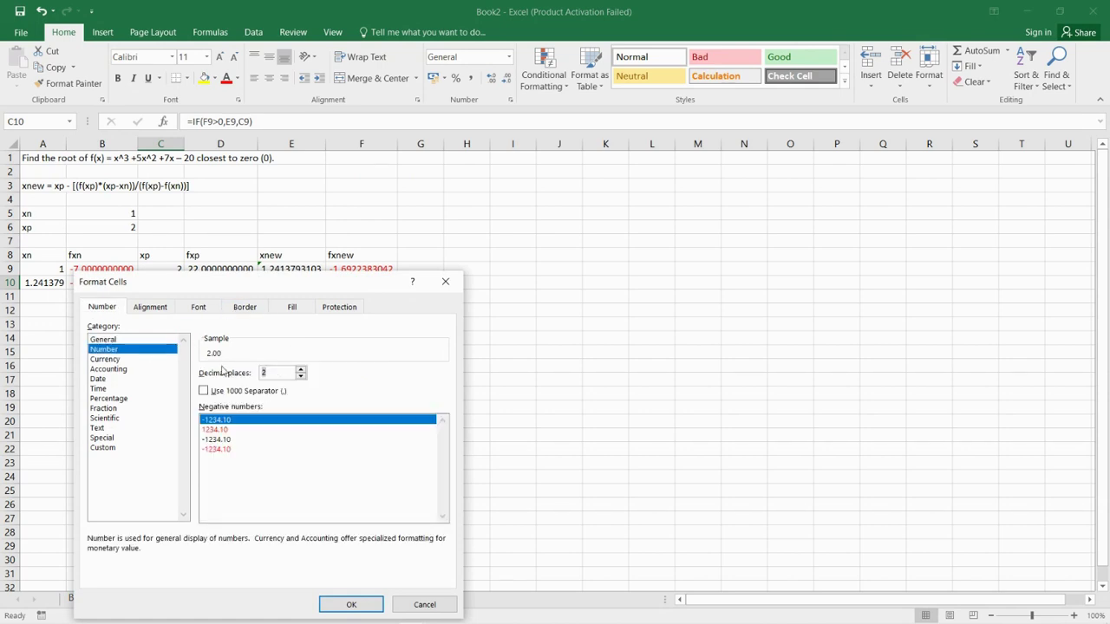
left_click(351, 604)
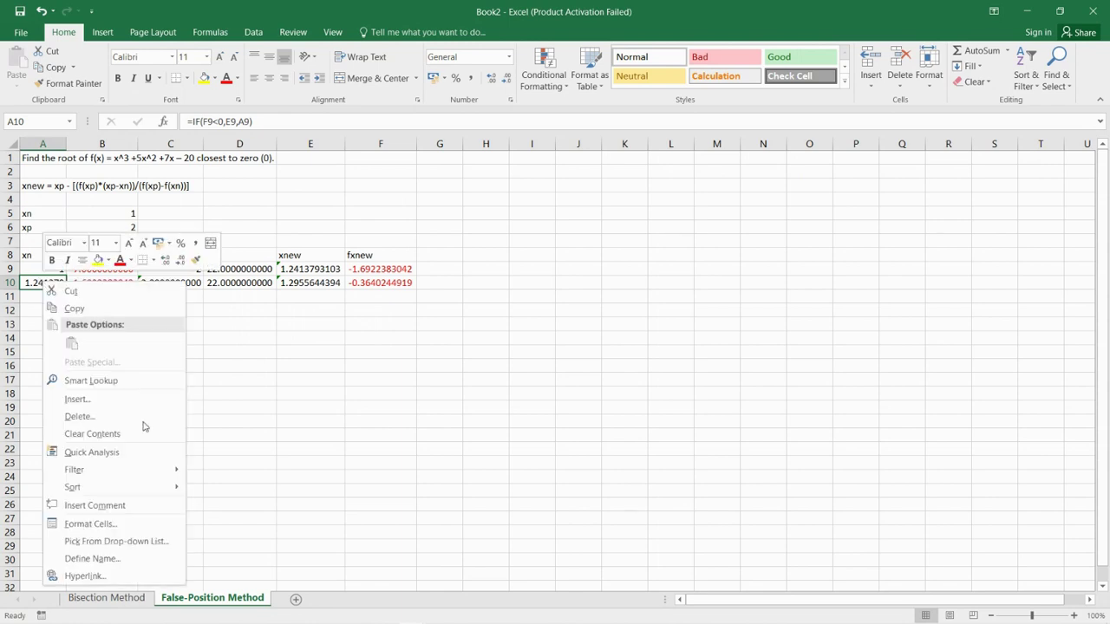
mouse_move(128, 524)
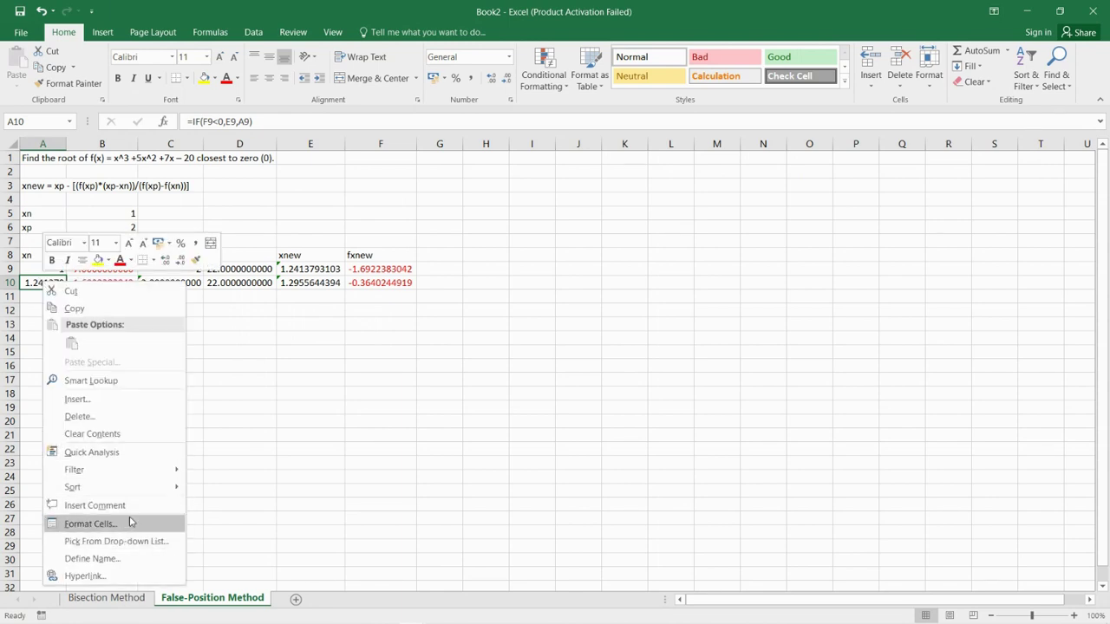
left_click(90, 524)
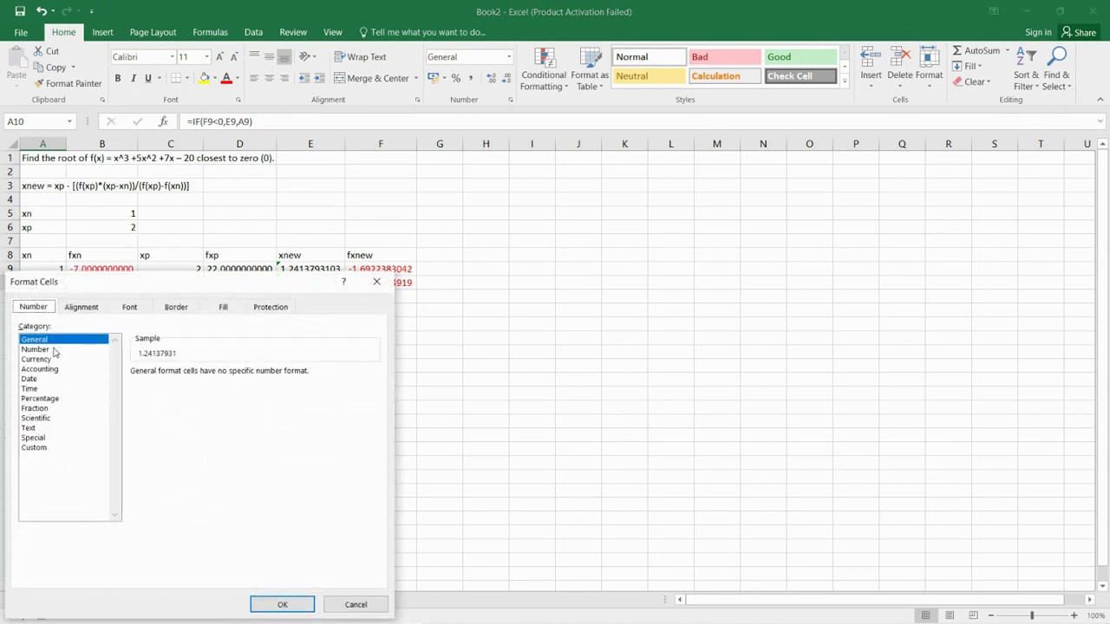
left_click(35, 349)
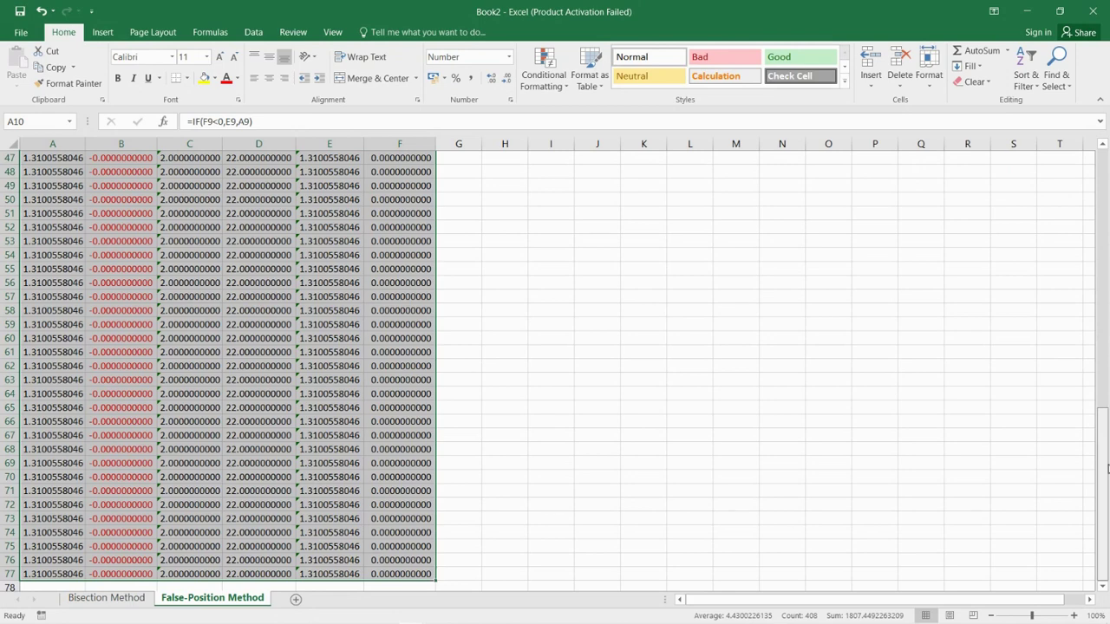
Step: Fill the iteration rows down past row 77 and inspect F26 where f(xnew) reaches 0
scroll("up", 3)
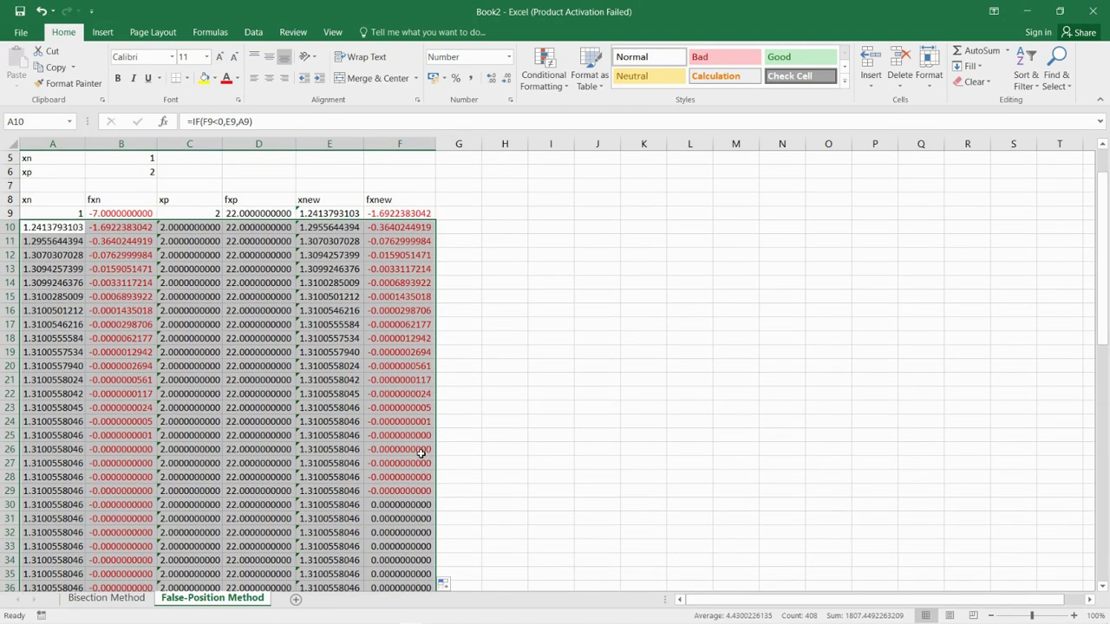
left_click(399, 448)
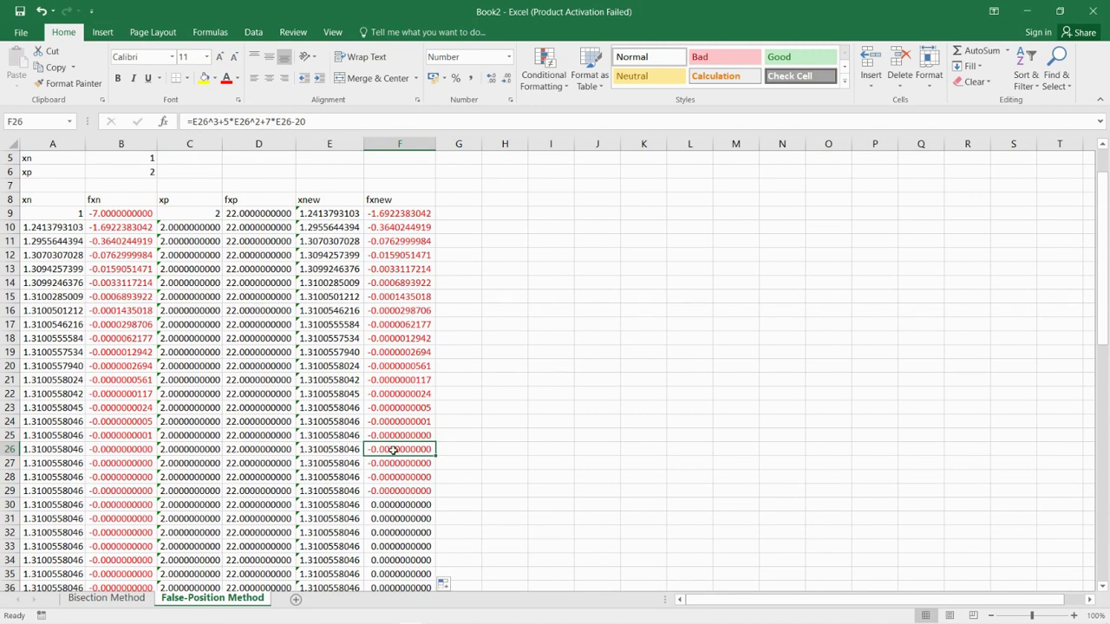
mouse_move(371, 451)
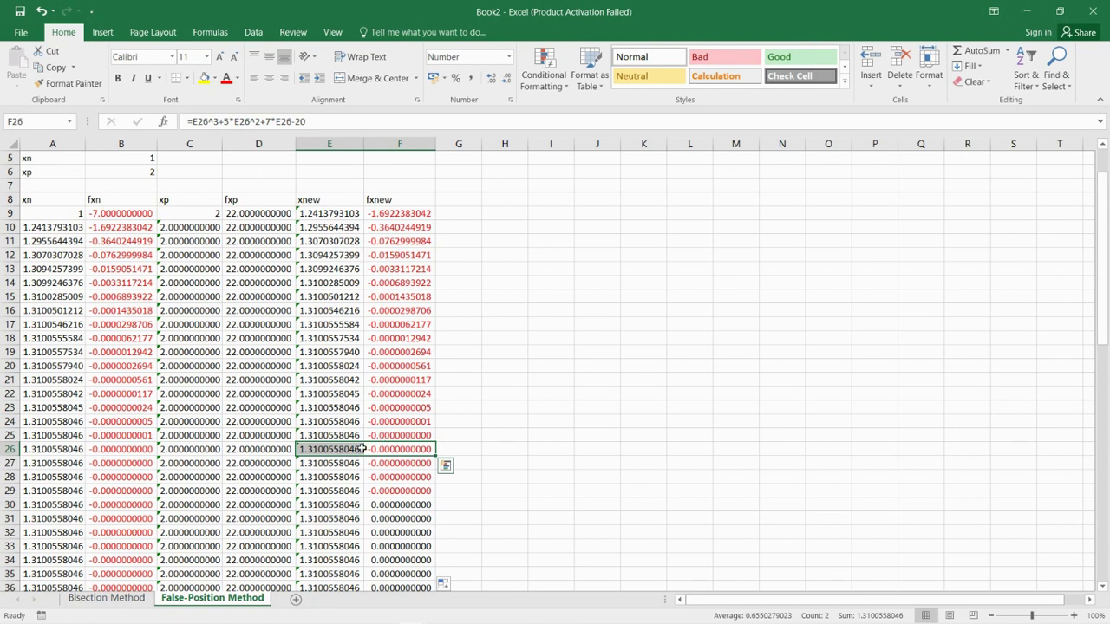
mouse_move(401, 499)
type("x")
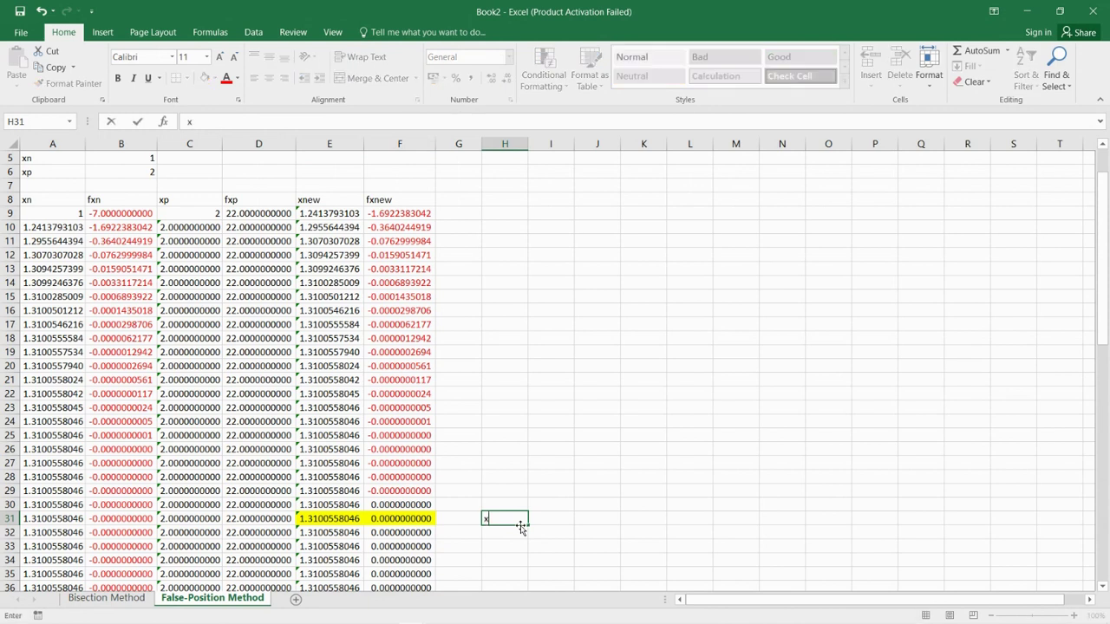
Step: State the root beside row 31 as x = 1.3100558046, matching the highlighted converged xnew
type("1")
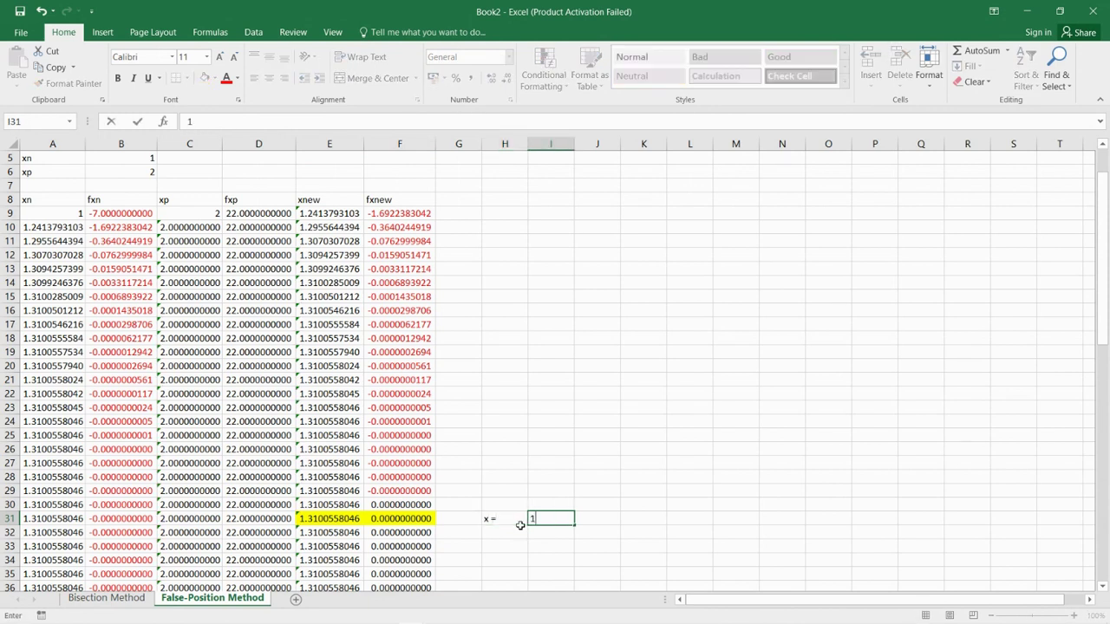
type(".310055")
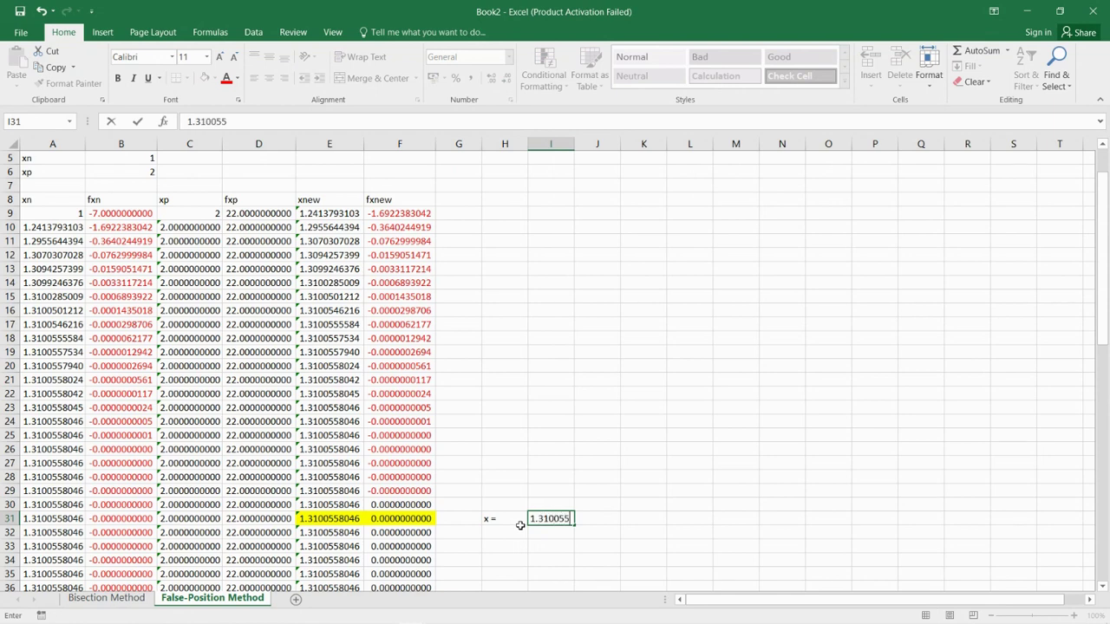
type("8804")
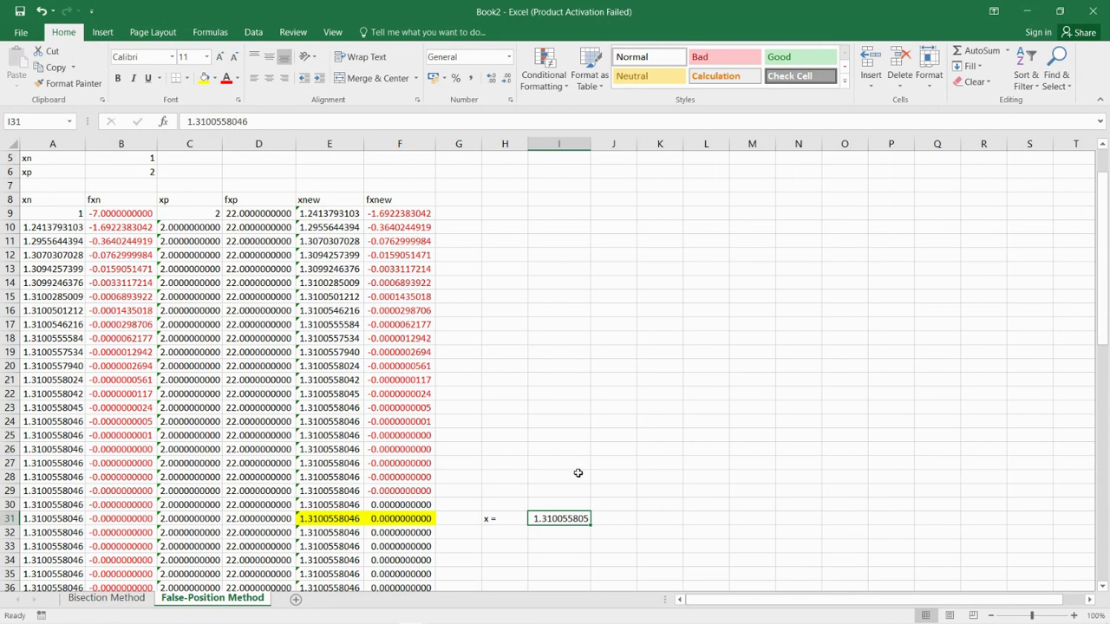
mouse_move(550, 496)
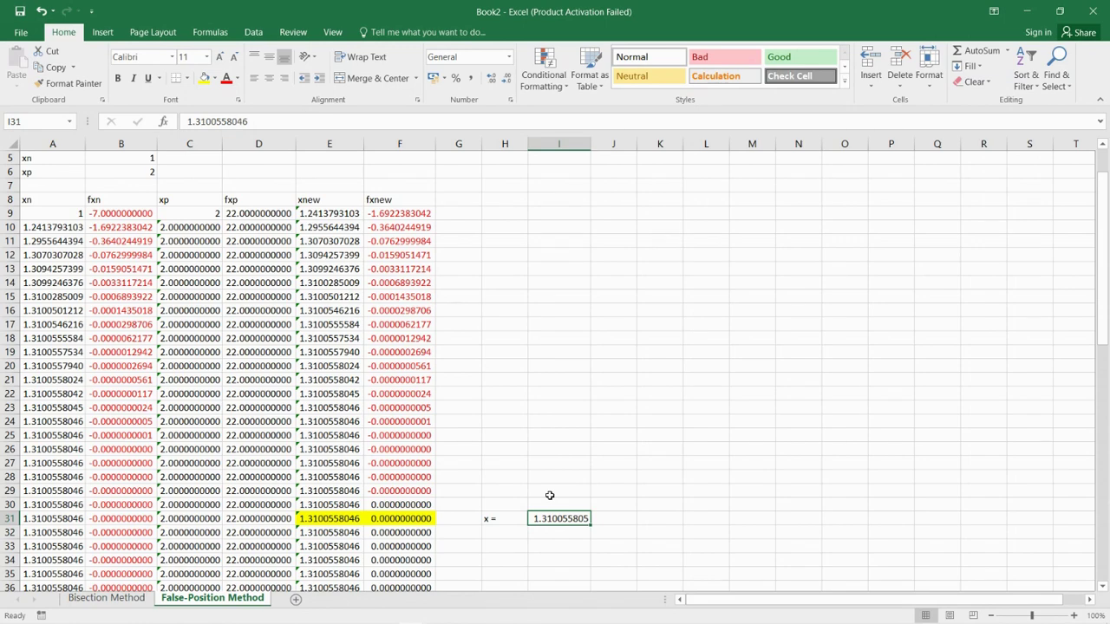